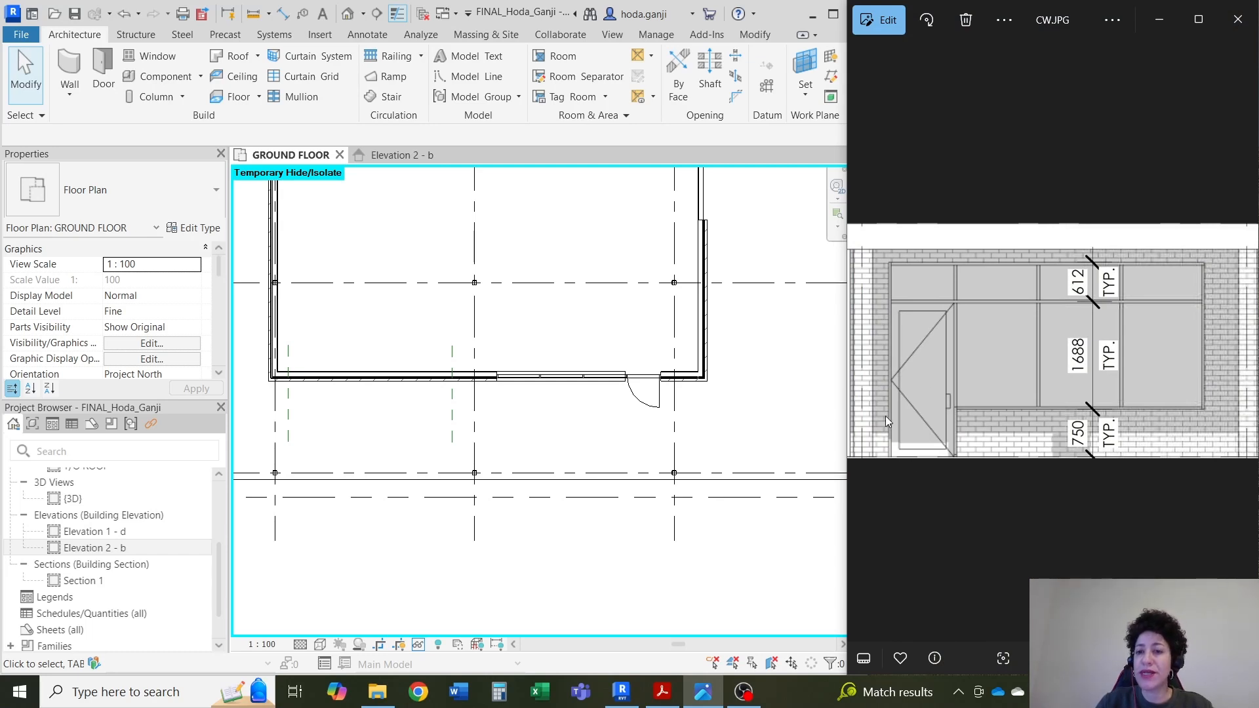
pyautogui.moveTo(972, 388)
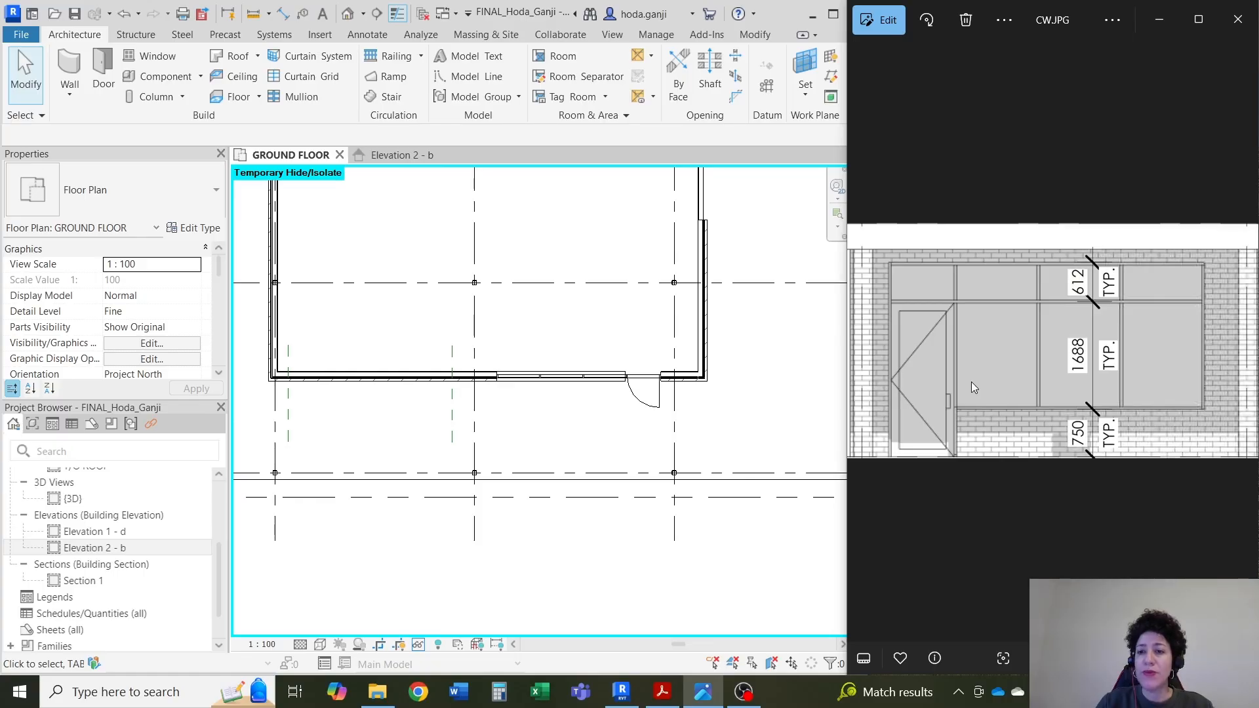
pyautogui.moveTo(945, 325)
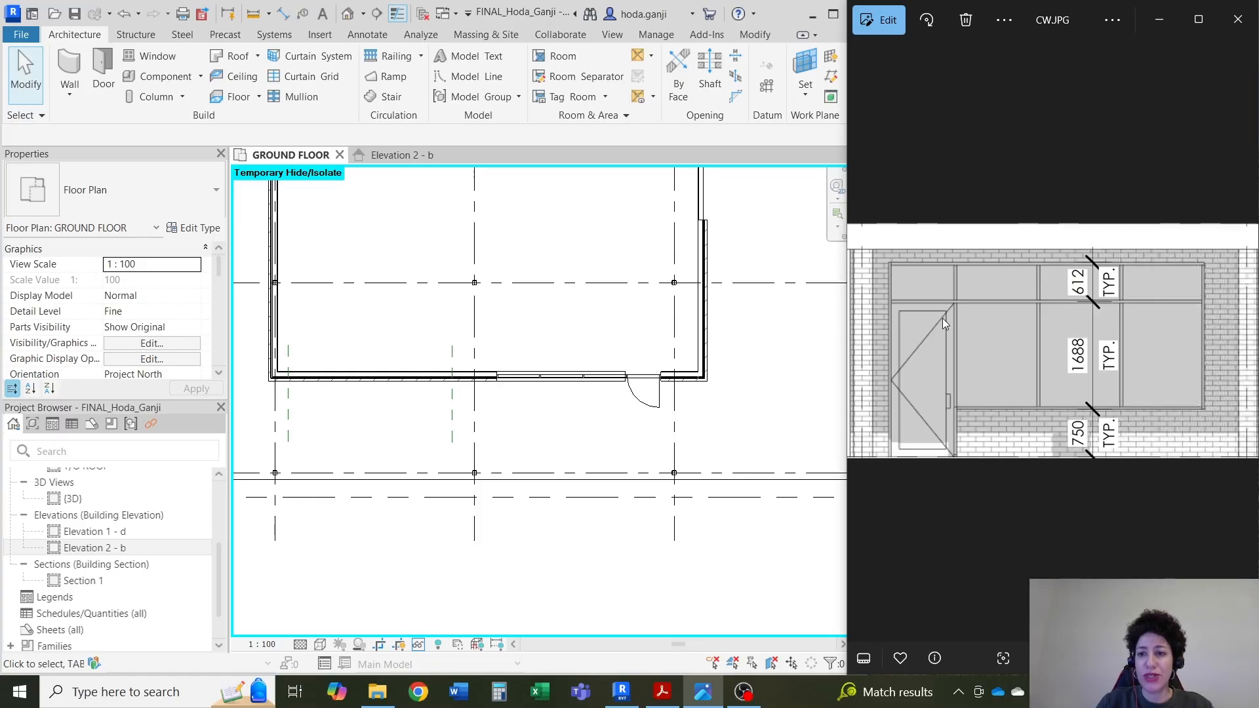
pyautogui.moveTo(282, 389)
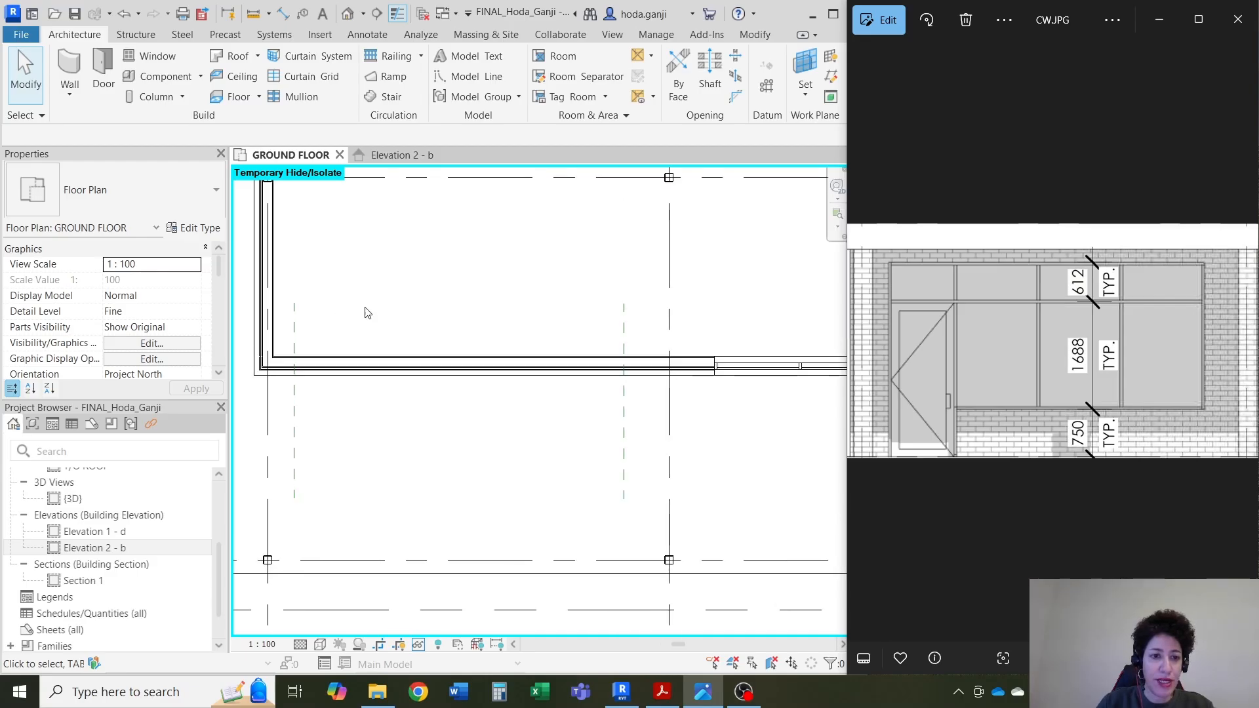
pyautogui.moveTo(363, 280)
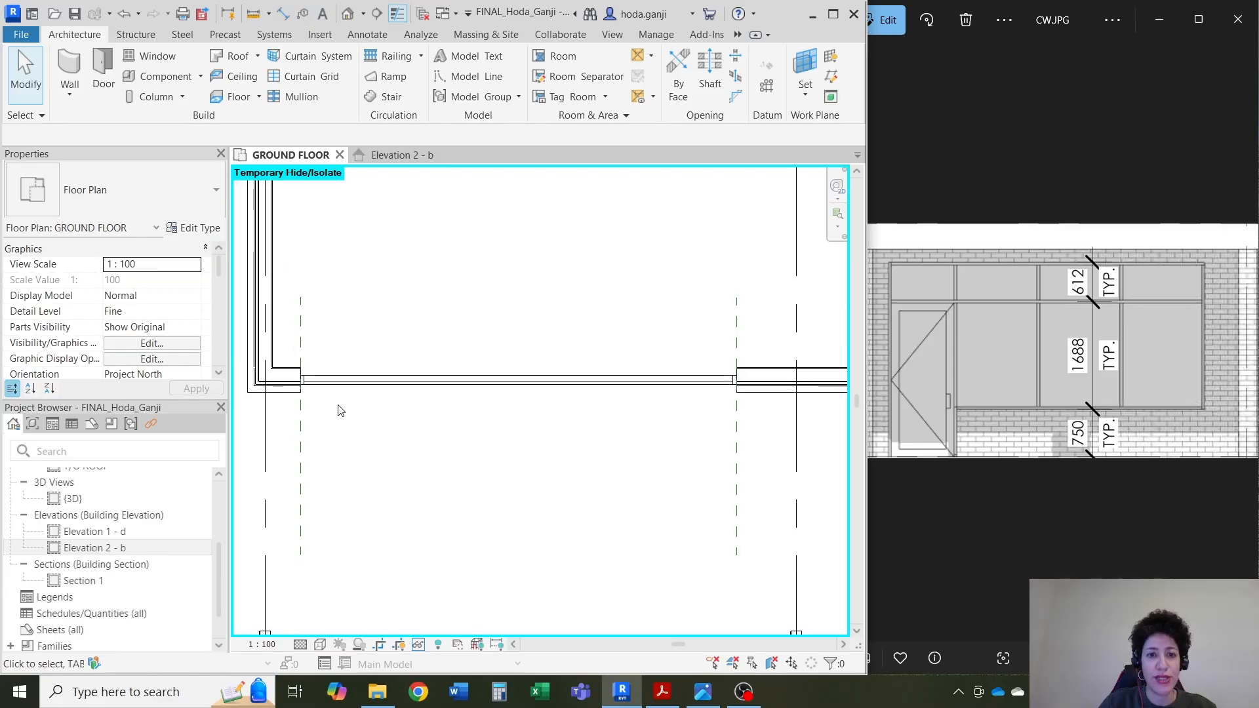
# Tile Elevation 2 - b beside the ground floor plan, then return to the plan view
pyautogui.click(514, 378)
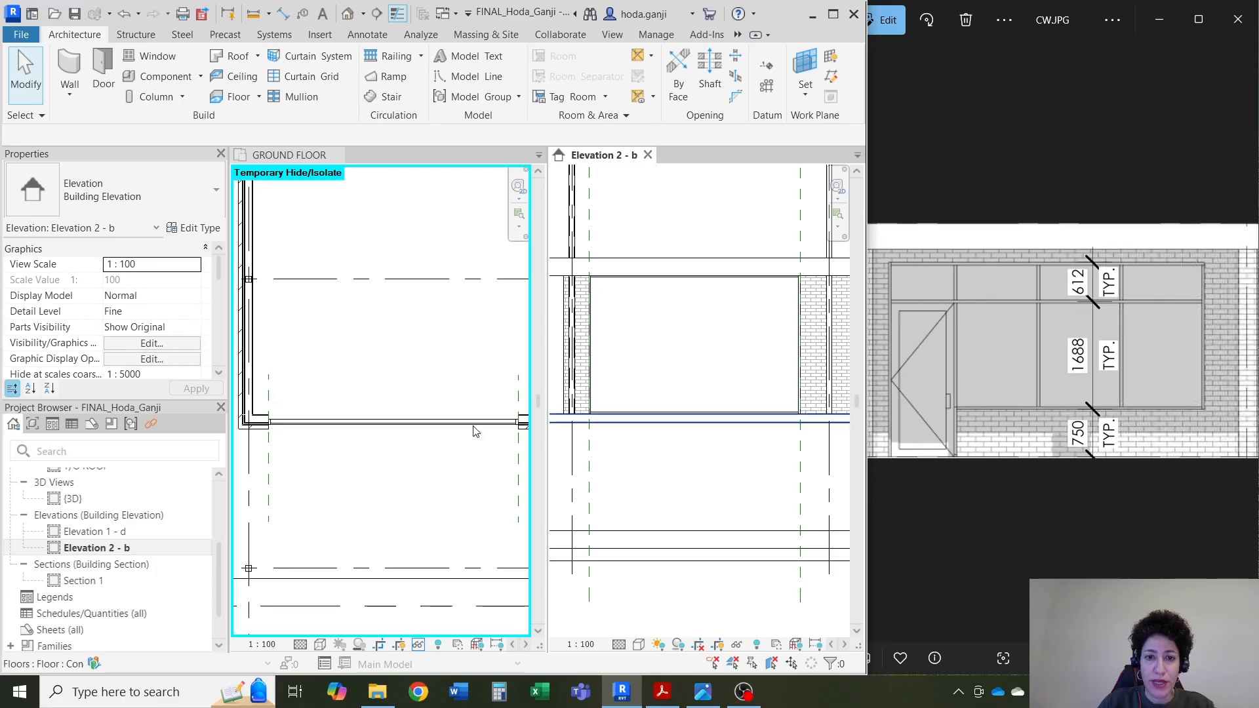
pyautogui.click(291, 154)
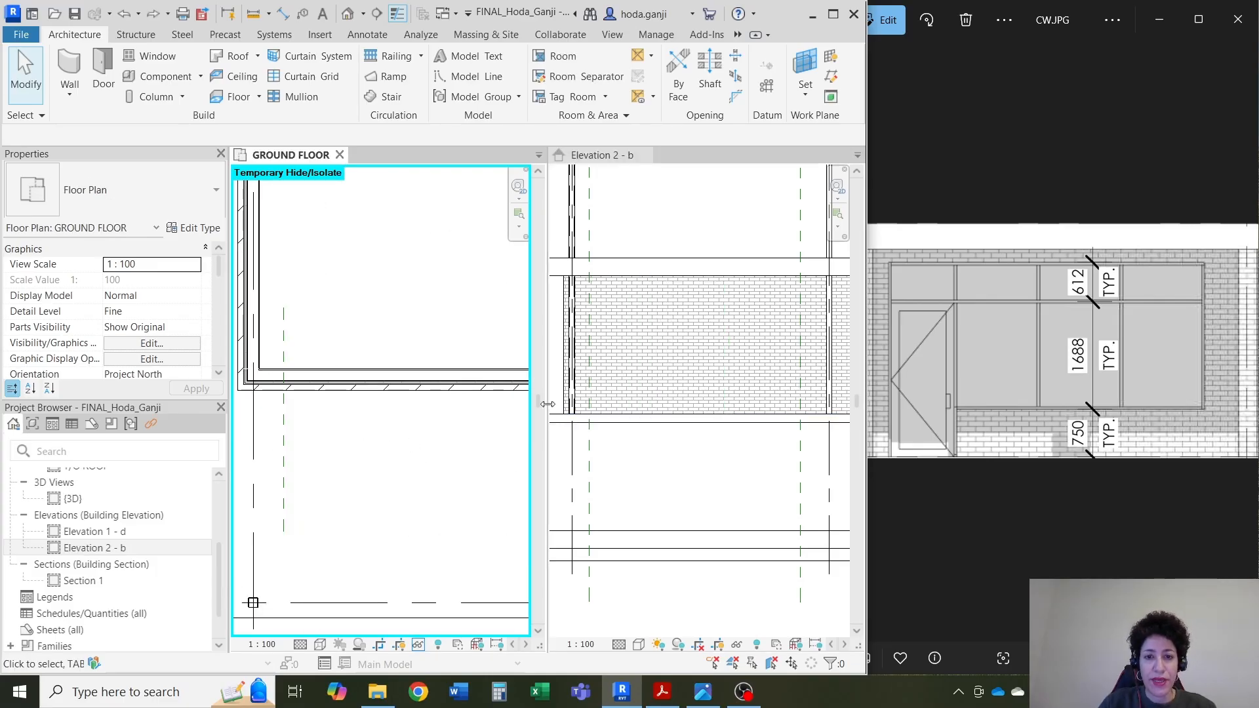
pyautogui.moveTo(371, 432)
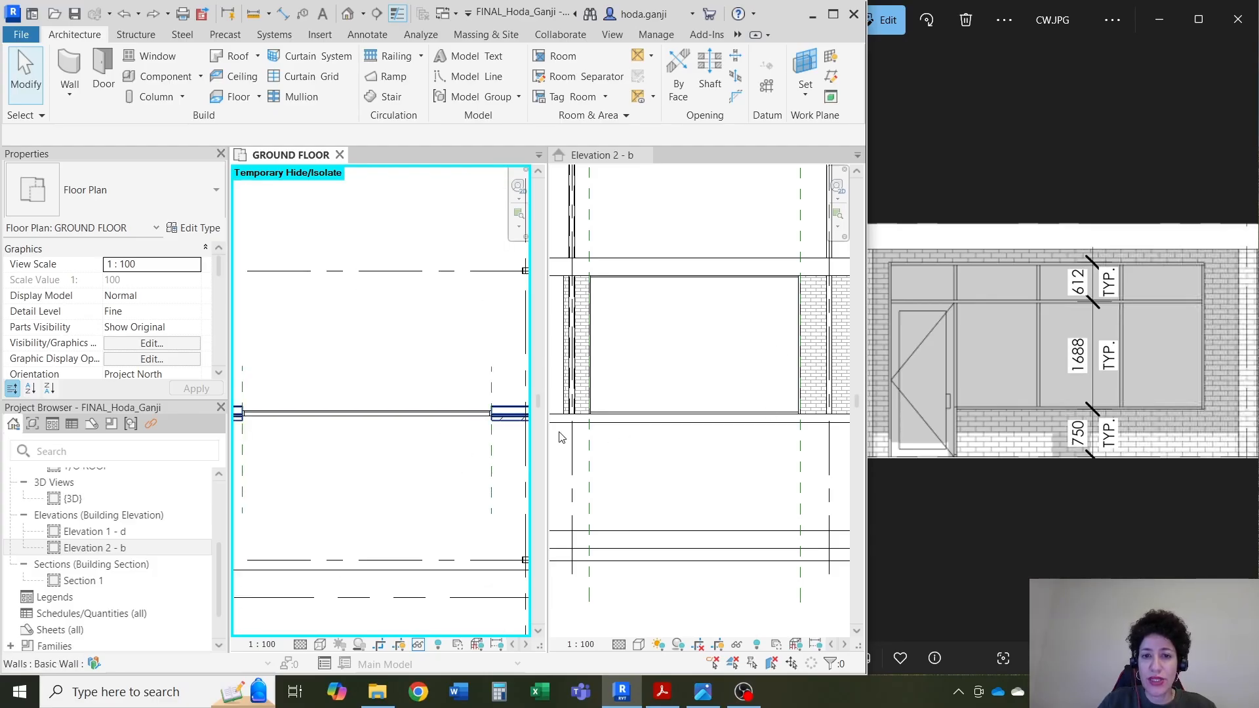
pyautogui.moveTo(776, 269)
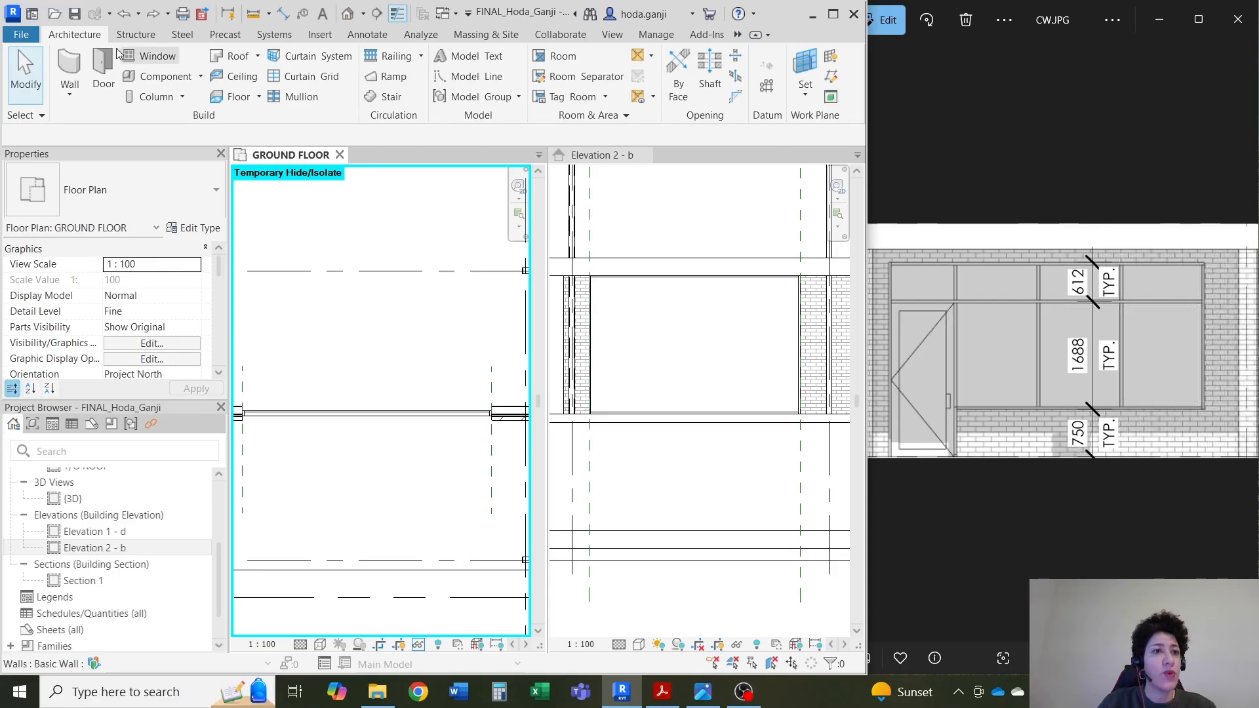
pyautogui.moveTo(303, 76)
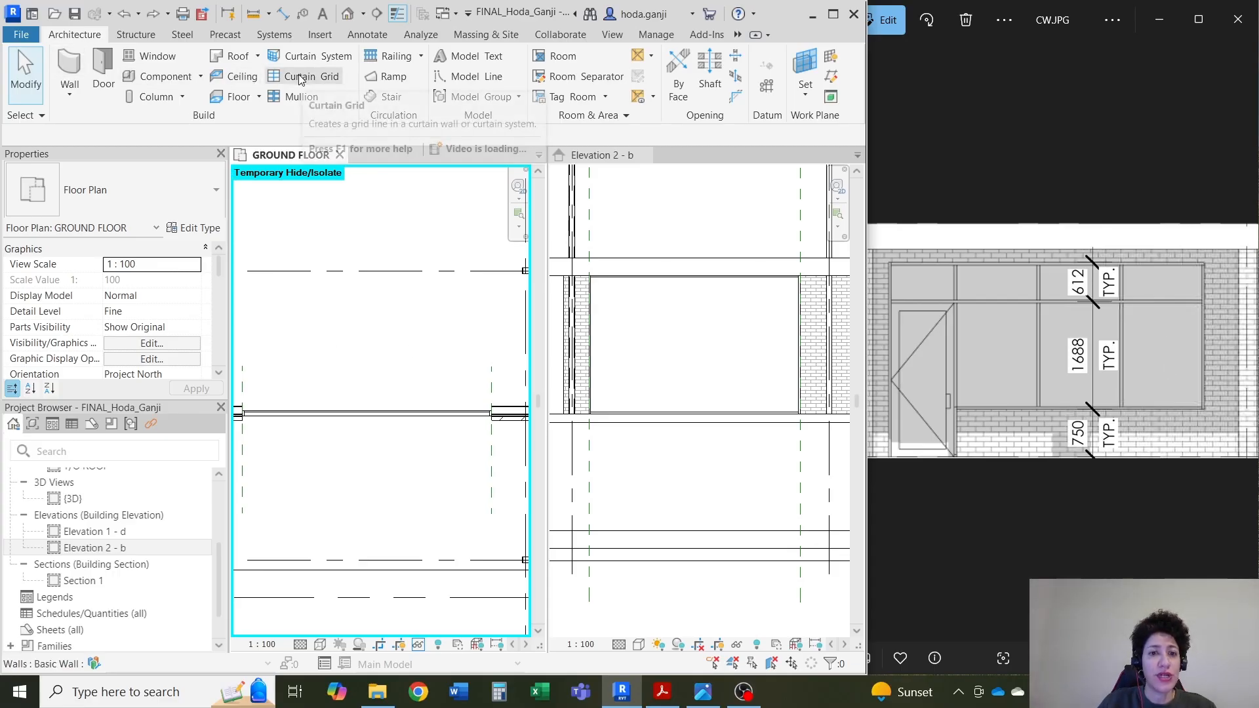
# Add vertical curtain gridlines and edit their temporary dimension spacing, including 130
pyautogui.click(308, 76)
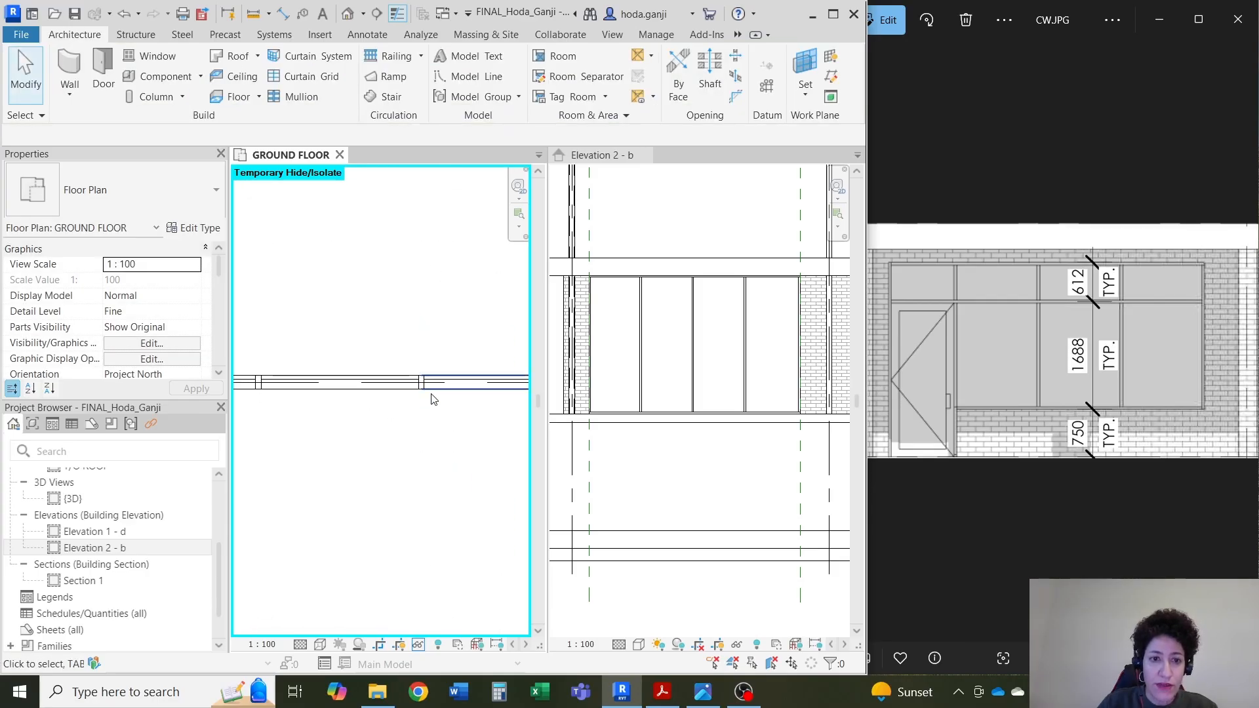
pyautogui.click(421, 383)
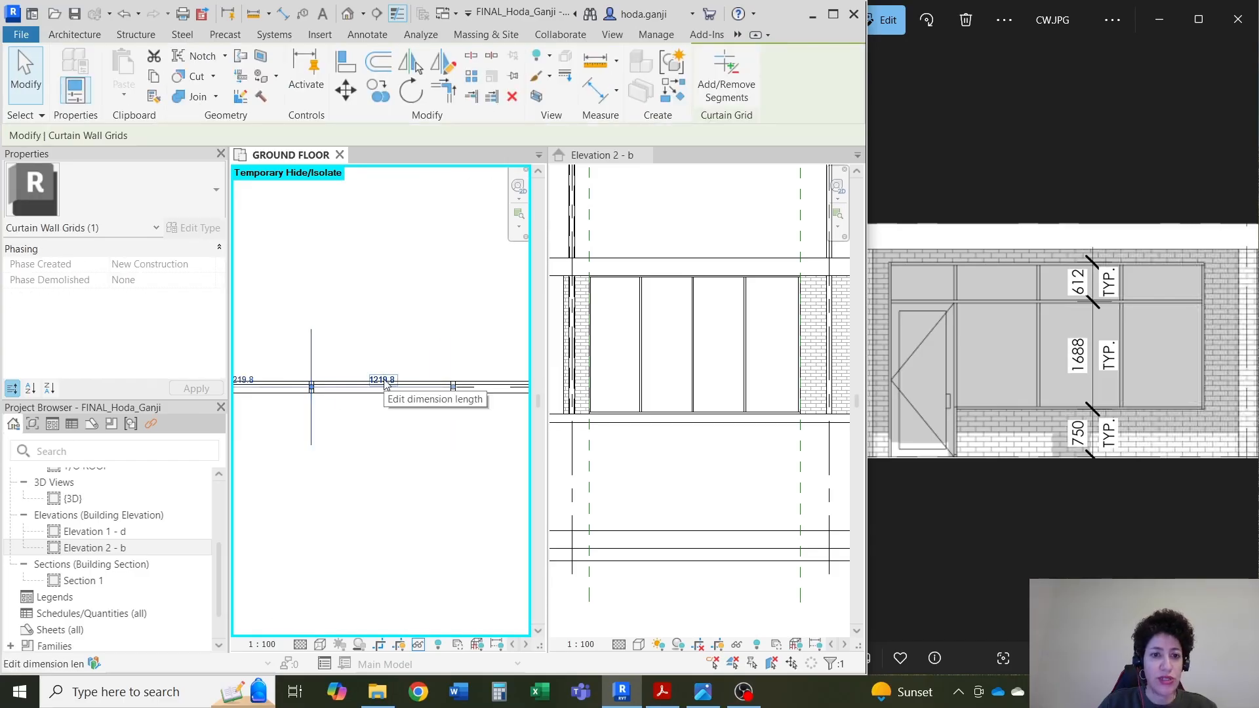
pyautogui.write('1')
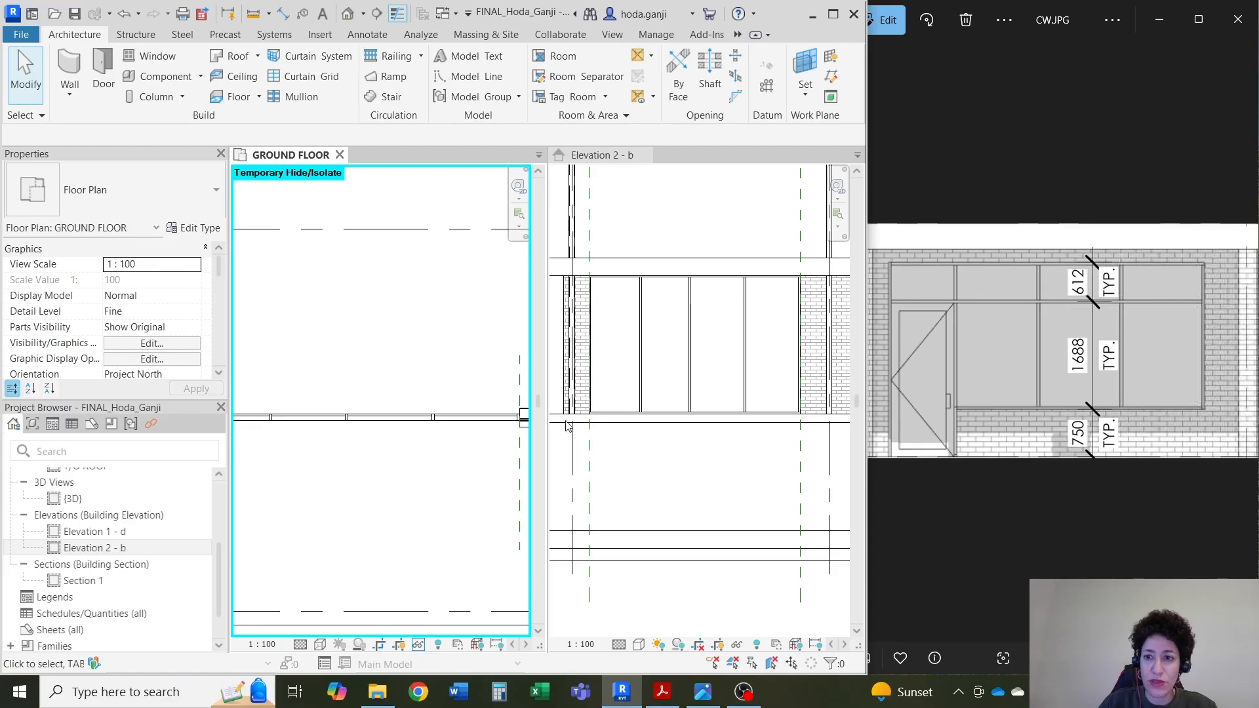
pyautogui.click(337, 426)
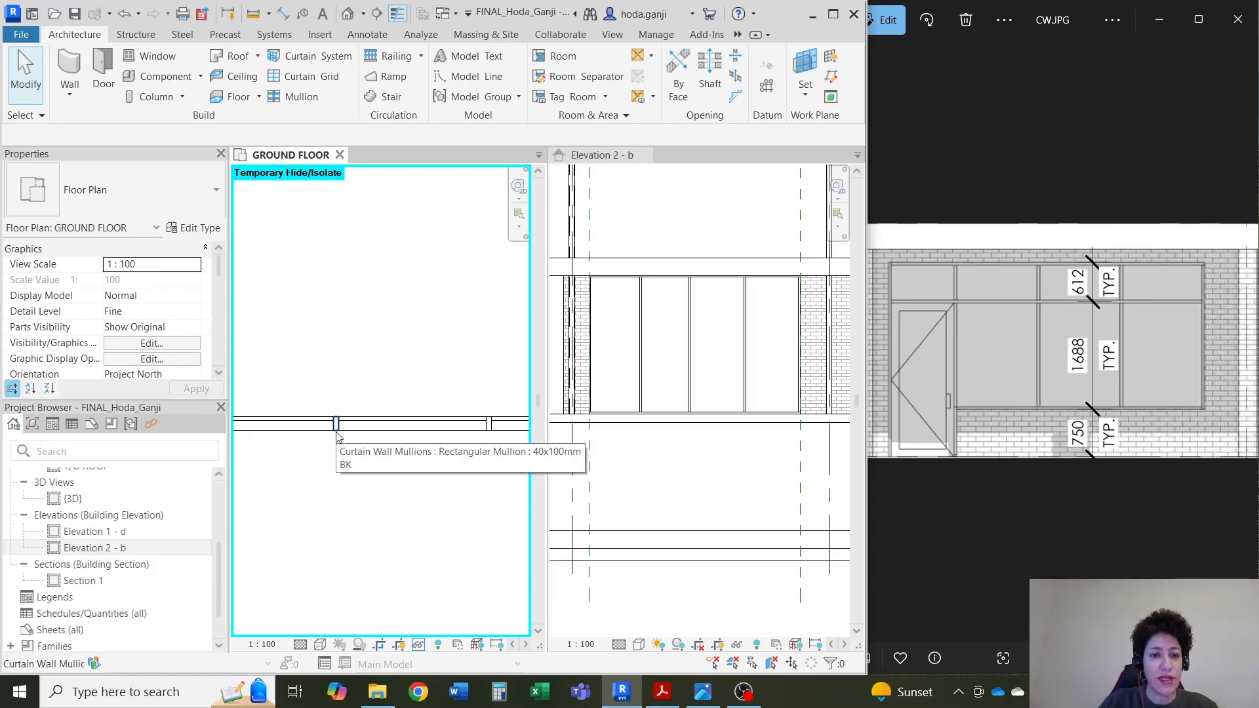
pyautogui.click(336, 423)
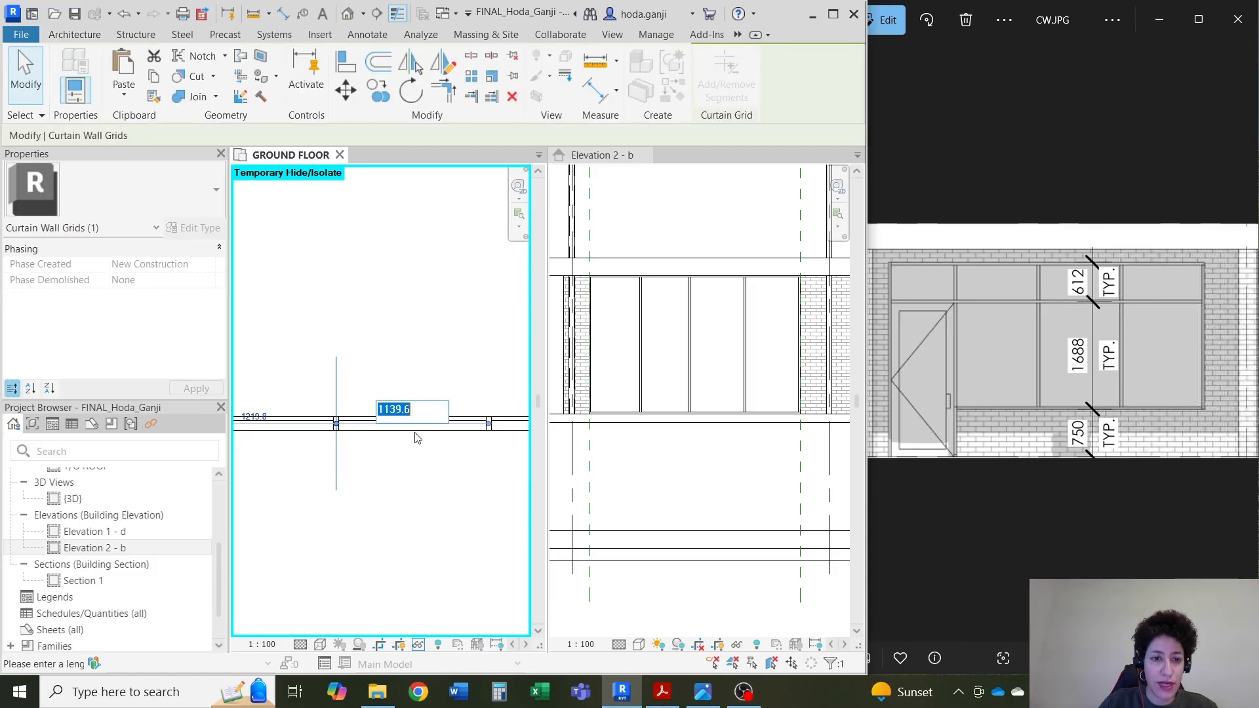
pyautogui.write('130')
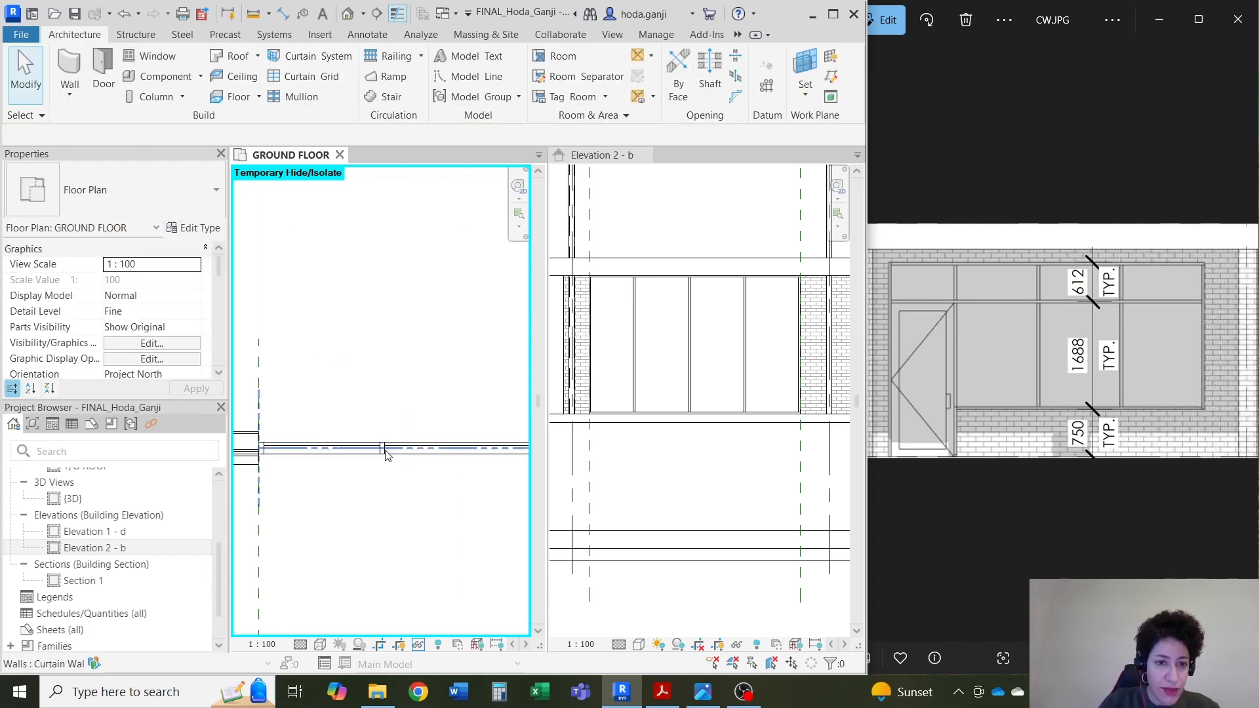
pyautogui.click(382, 447)
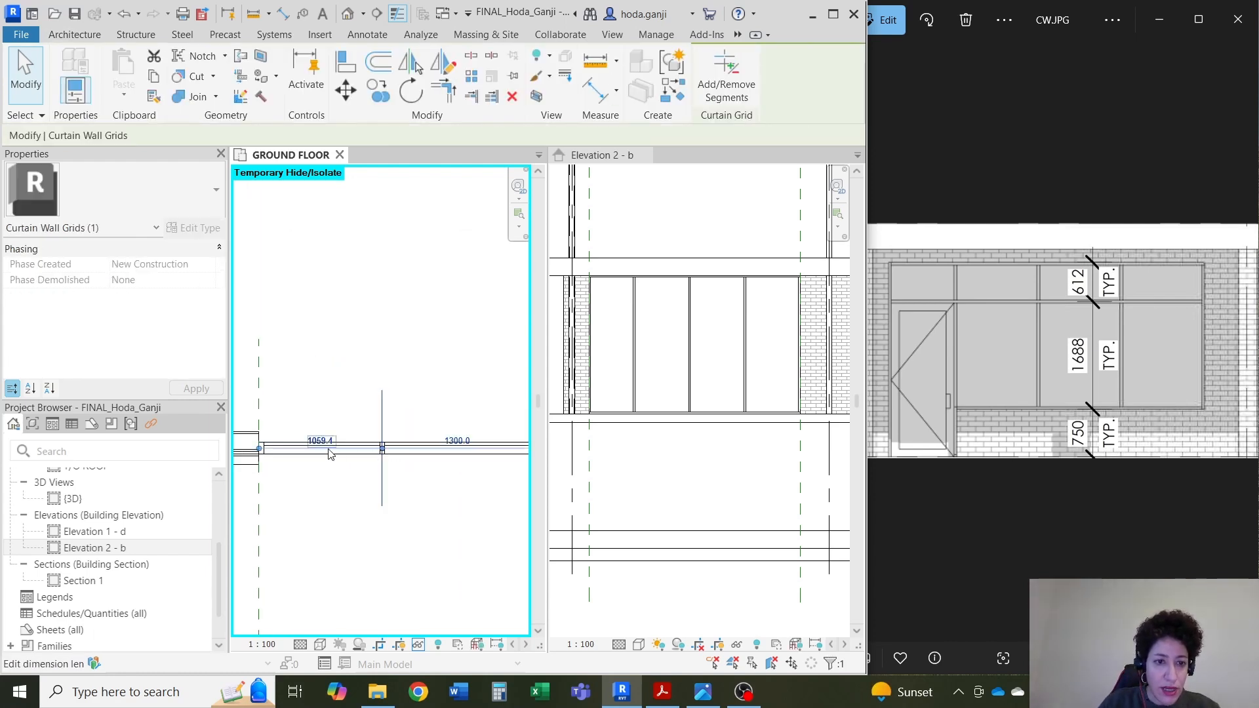
pyautogui.moveTo(326, 454)
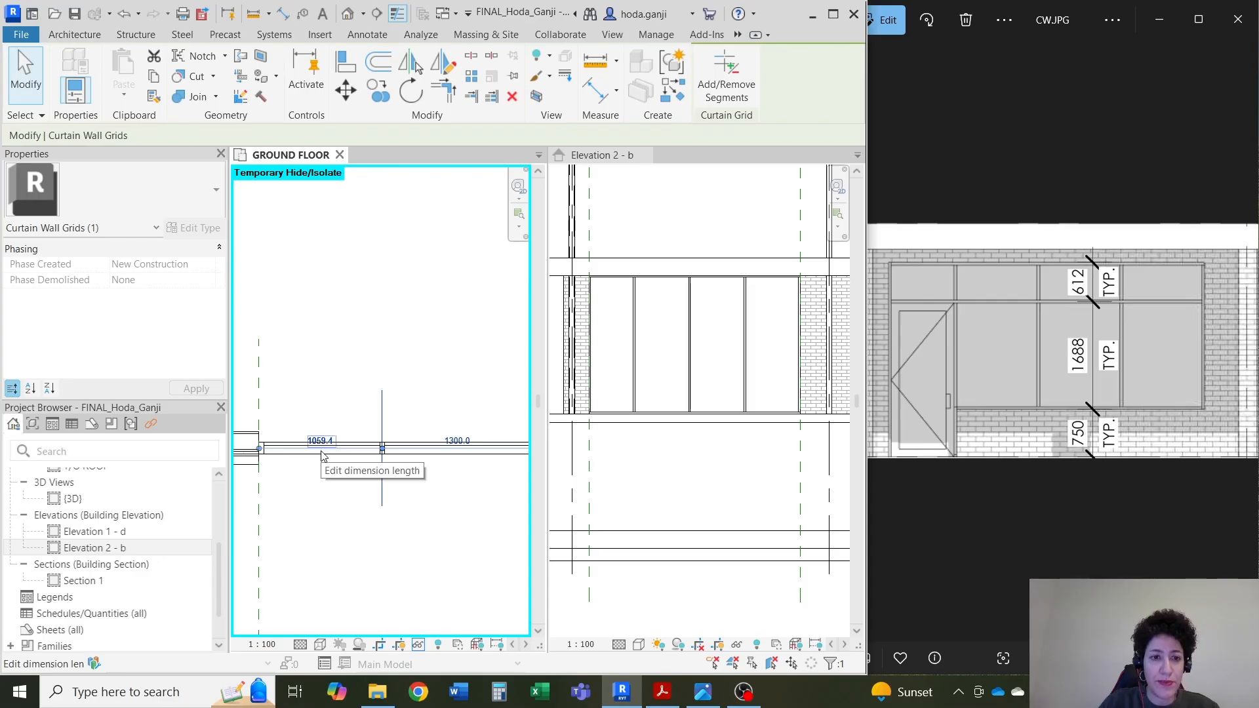
pyautogui.click(322, 448)
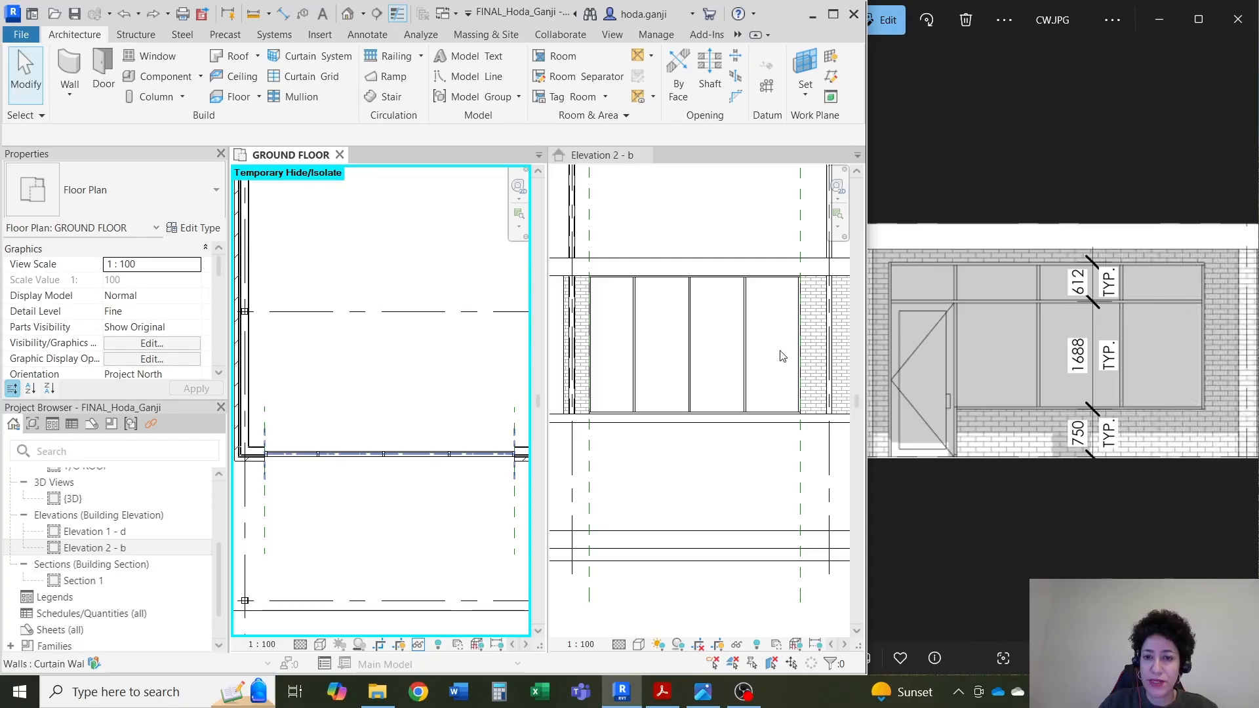
pyautogui.moveTo(681, 340)
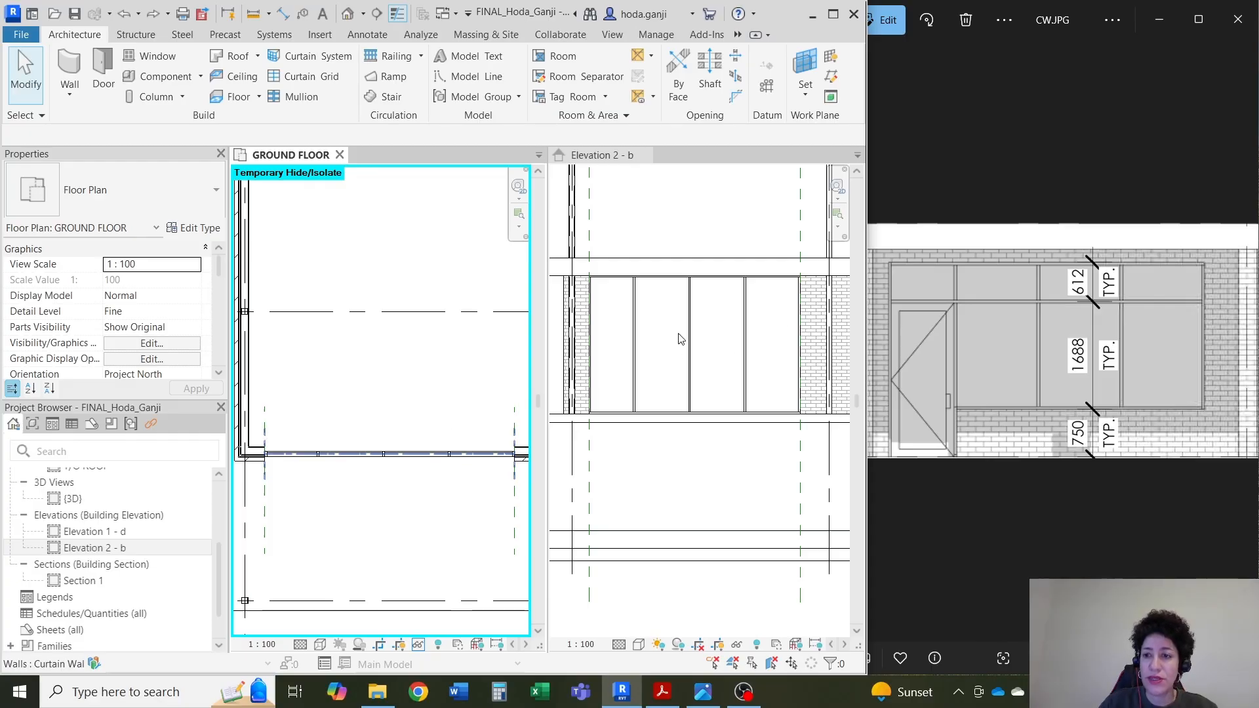
pyautogui.moveTo(626, 359)
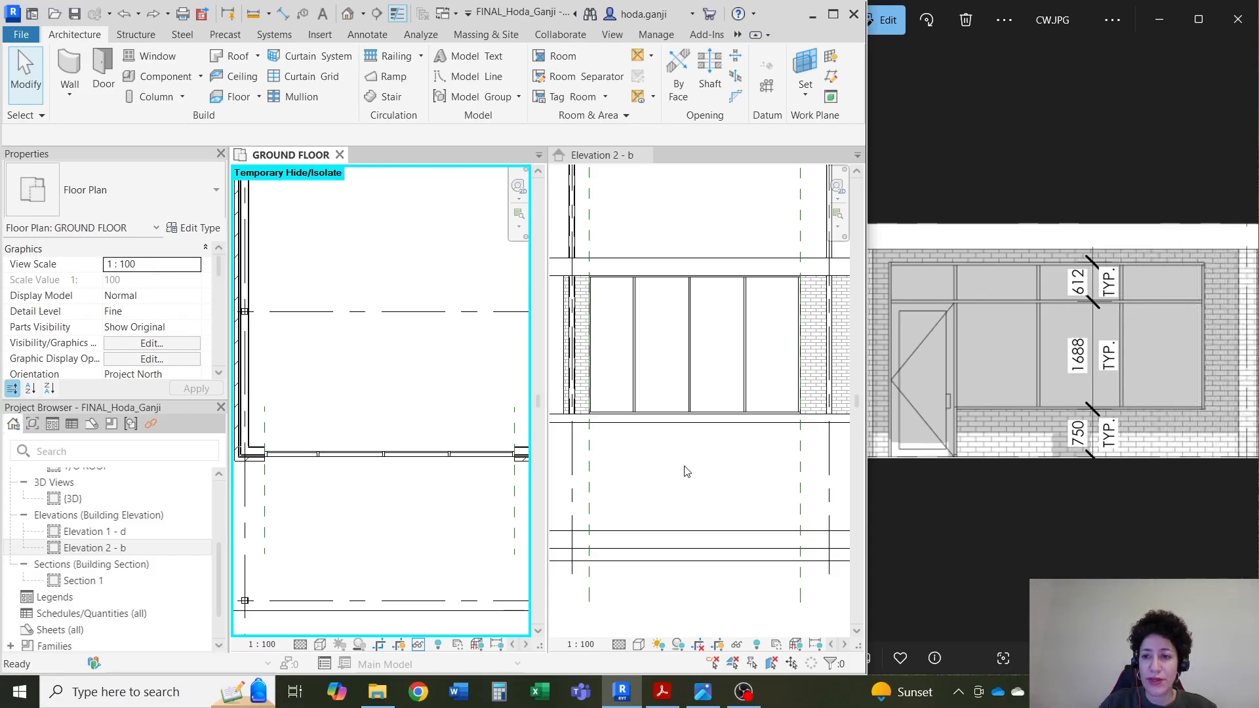
pyautogui.click(606, 155)
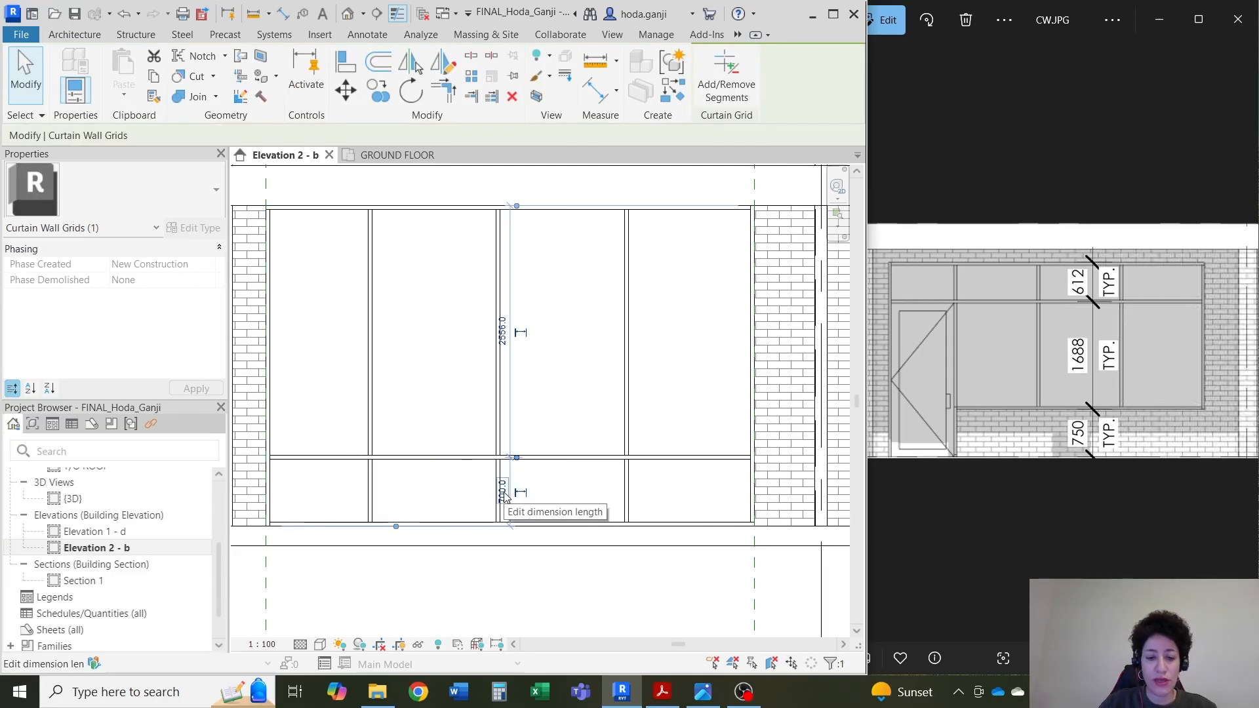
# Place an upper horizontal curtain gridline and set the middle row height to 1688
pyautogui.write('7')
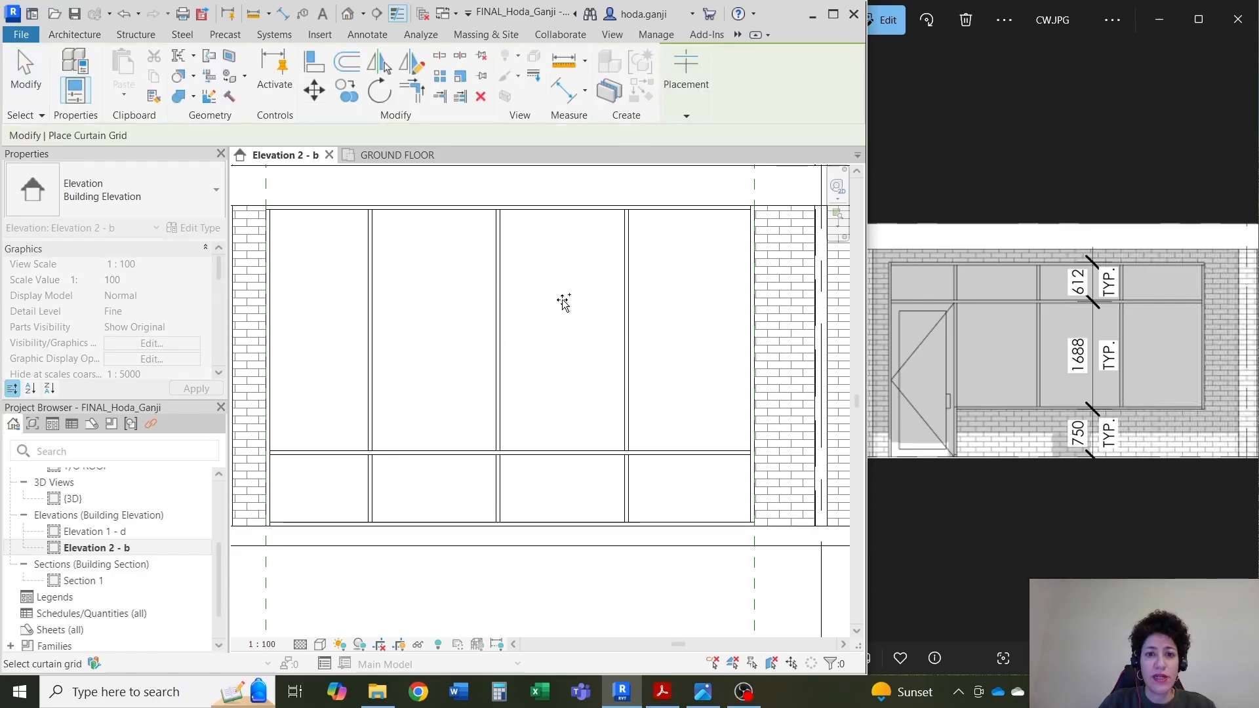
pyautogui.click(526, 329)
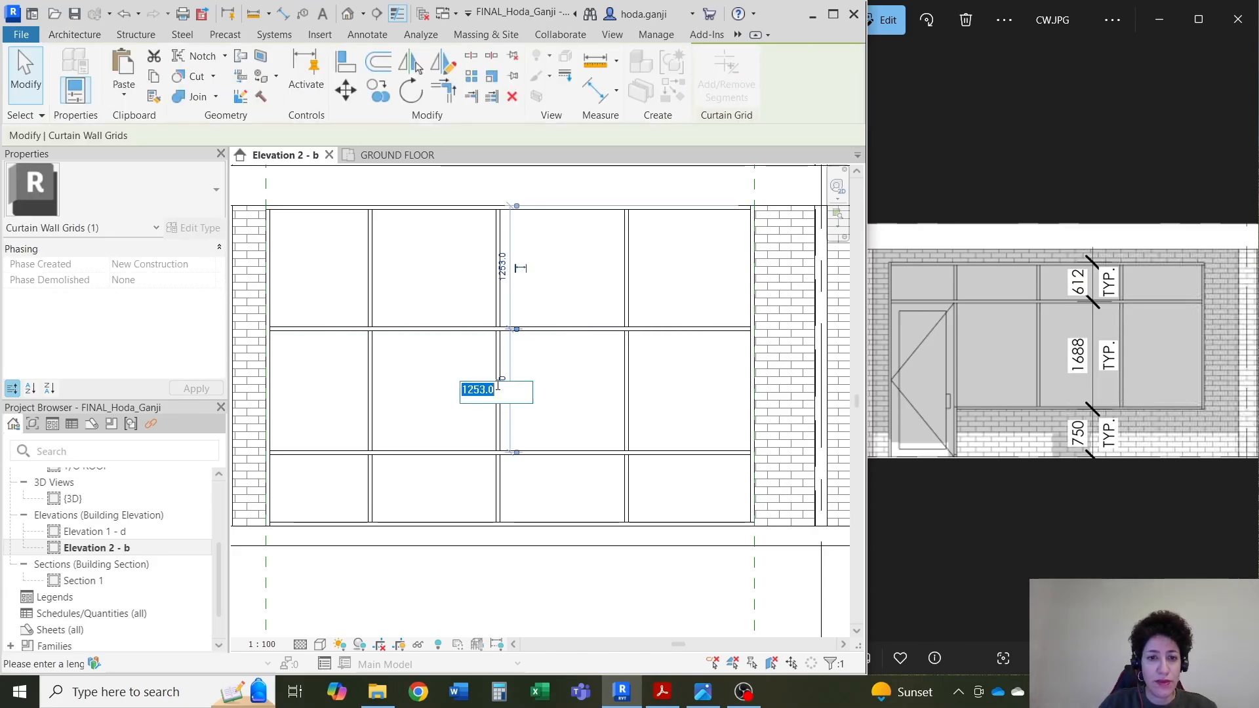
pyautogui.write('1688')
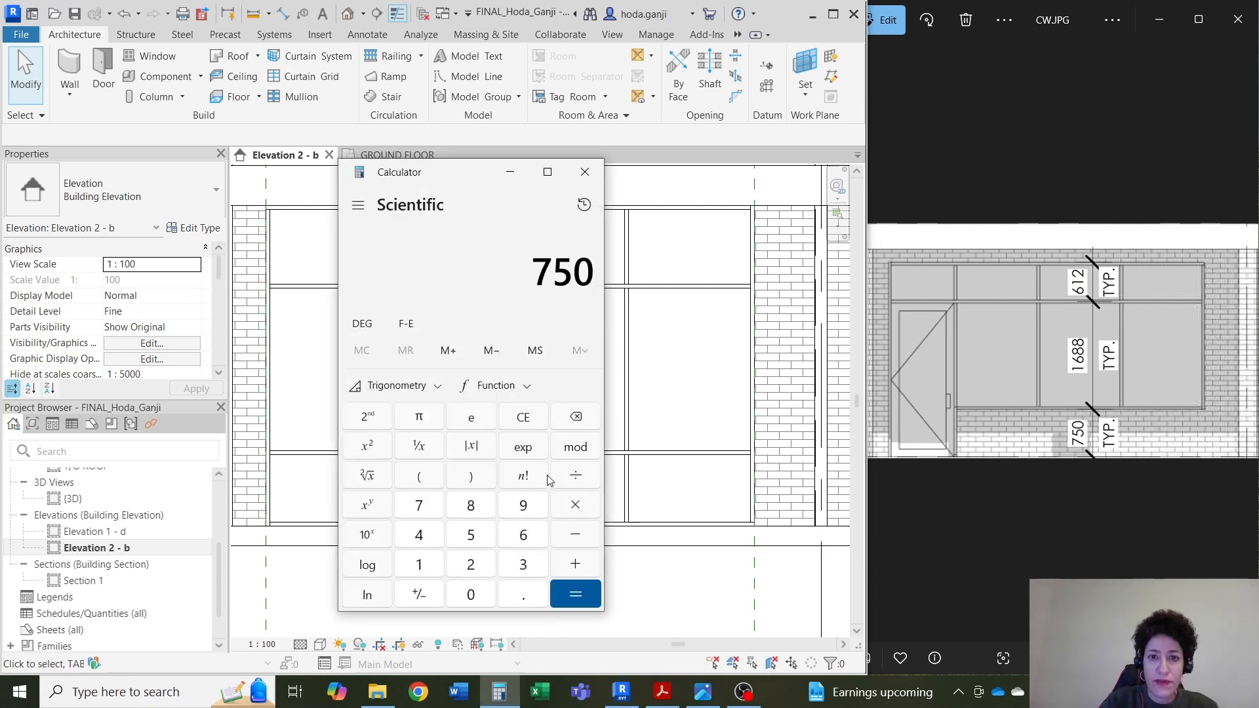
# Sum the row heights, set Top Constraint to Unconnected, and set Unconnected Height to 3050
pyautogui.click(574, 562)
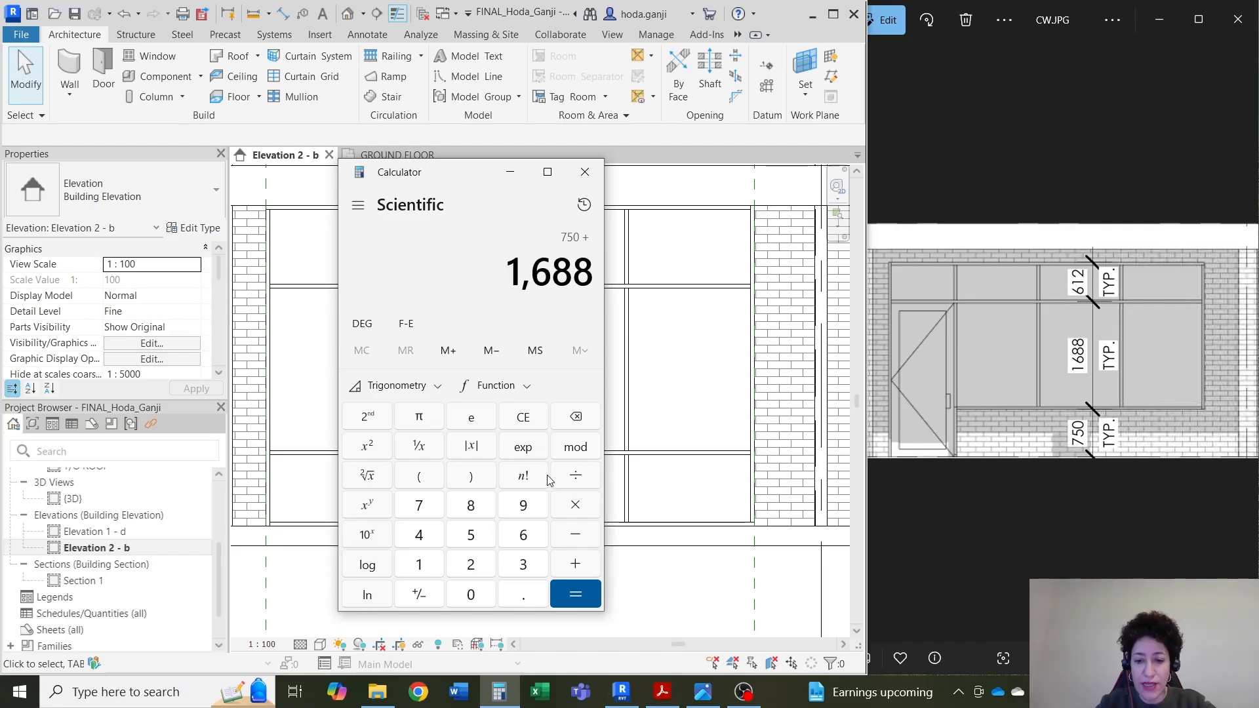
pyautogui.click(575, 594)
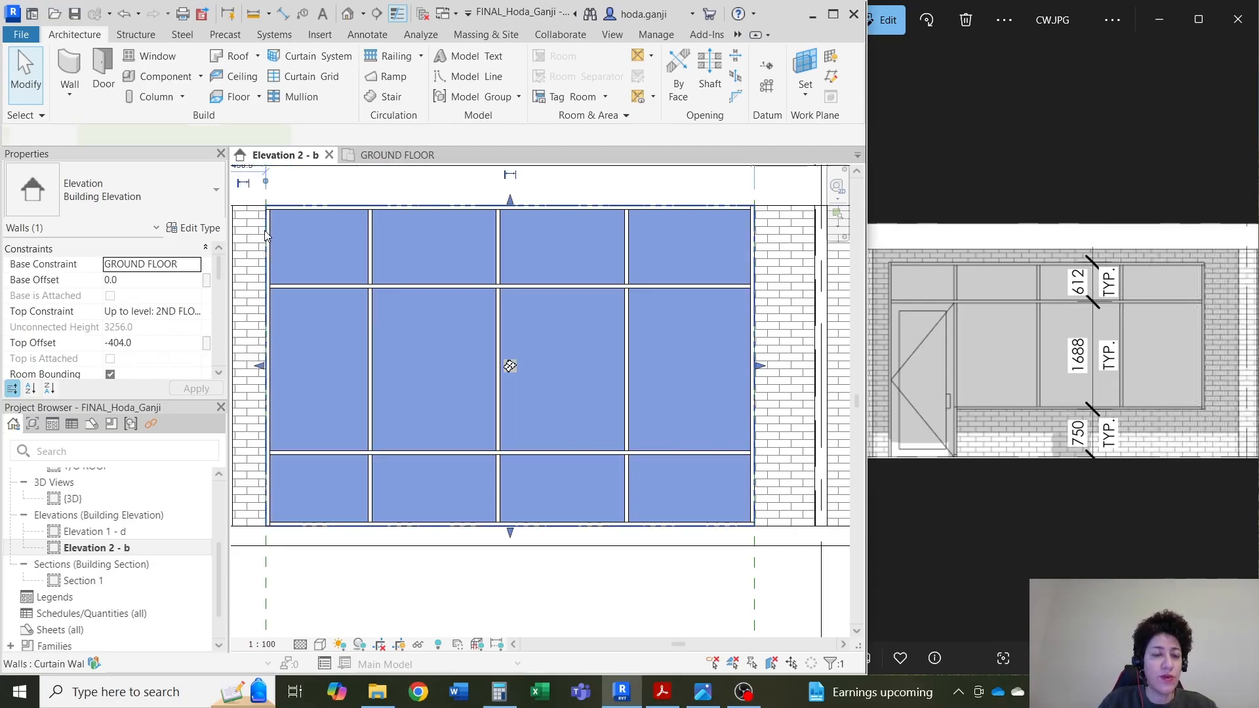
pyautogui.click(510, 366)
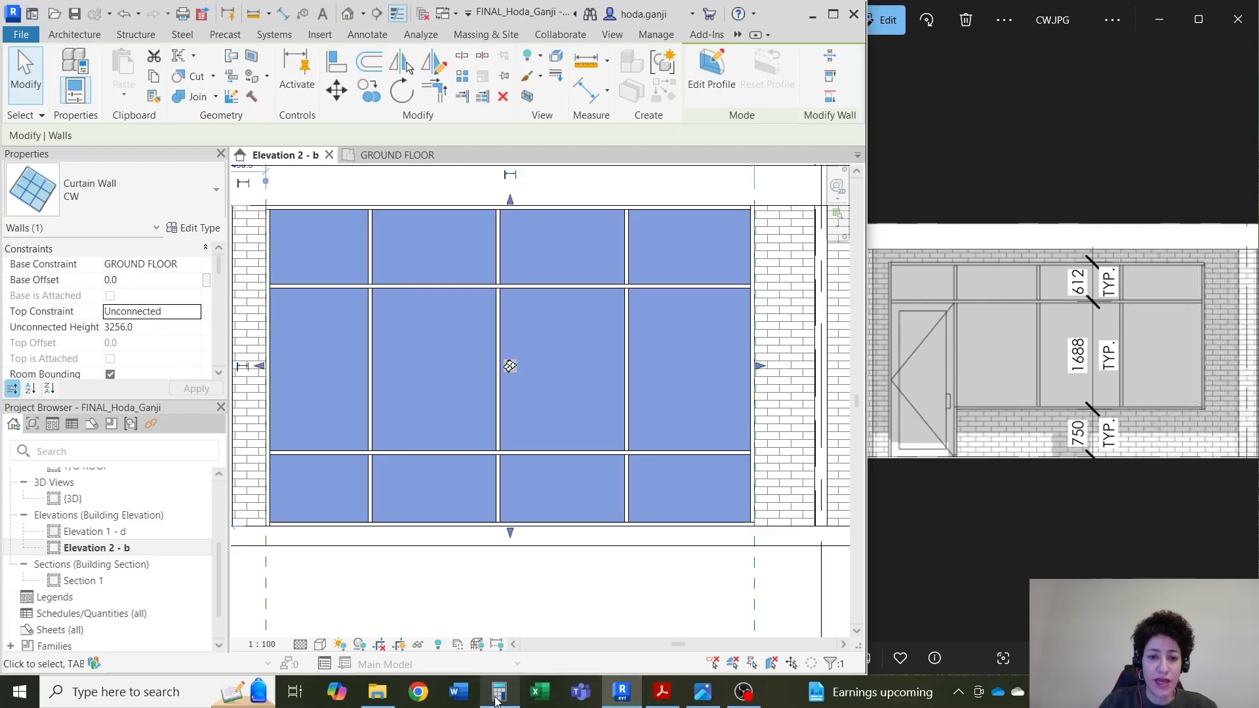
pyautogui.click(499, 691)
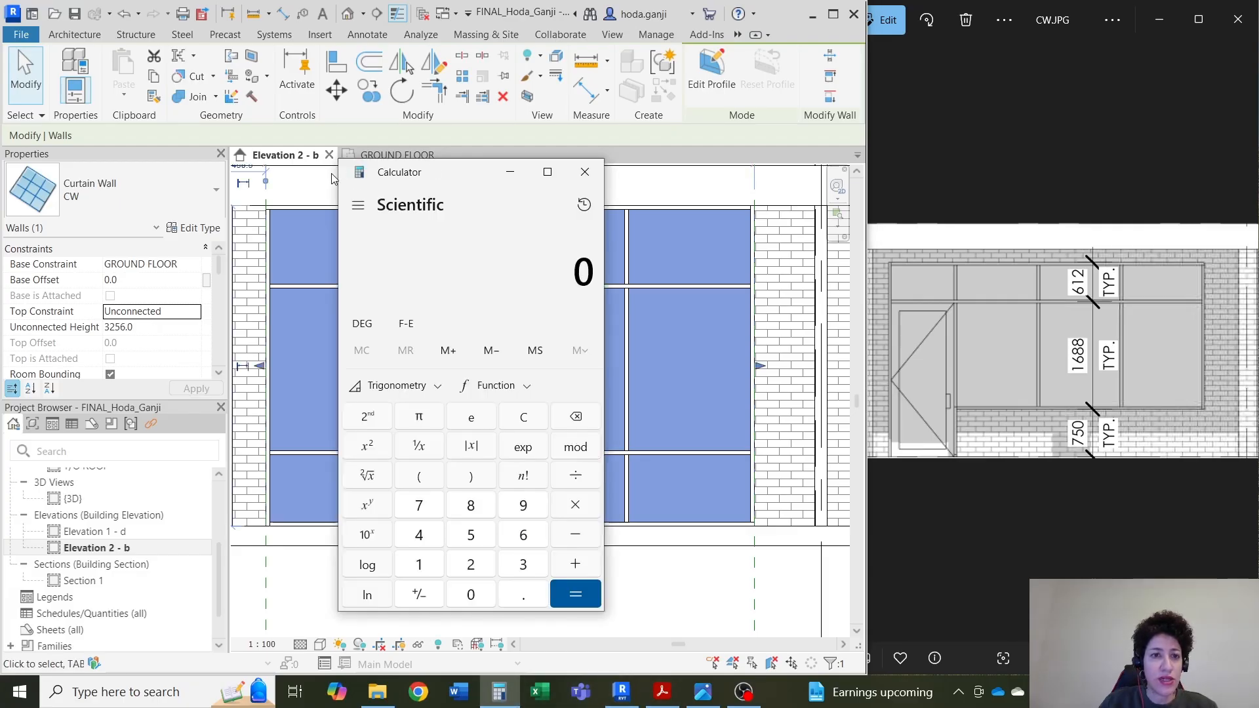
pyautogui.click(583, 172)
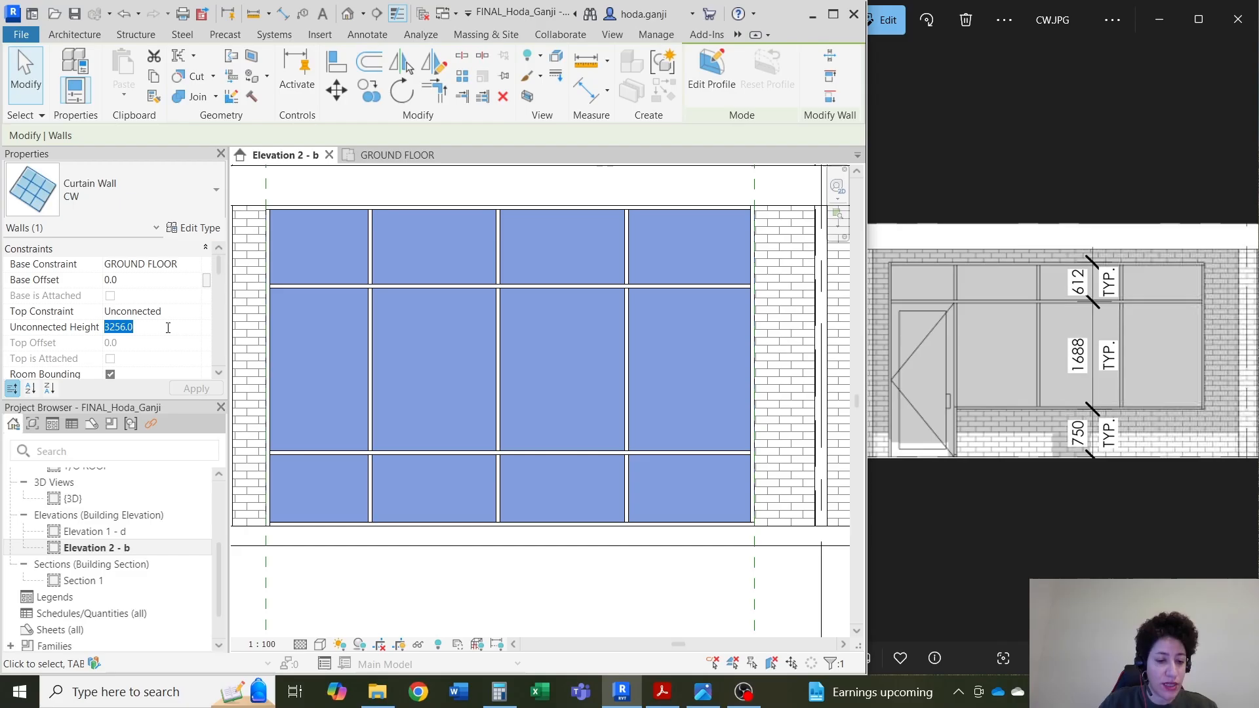
pyautogui.write('3050.0')
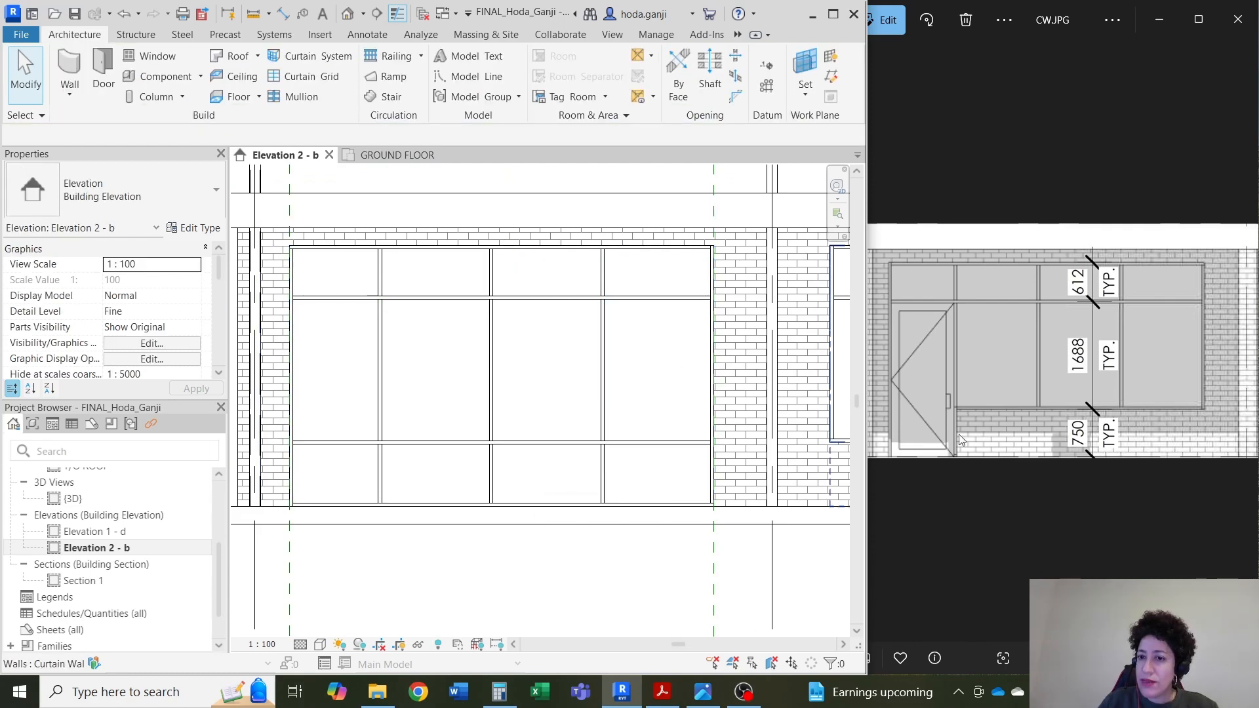
# Raise the curtain wall base to 750 and remove the grid segment across the left bay
pyautogui.click(500, 378)
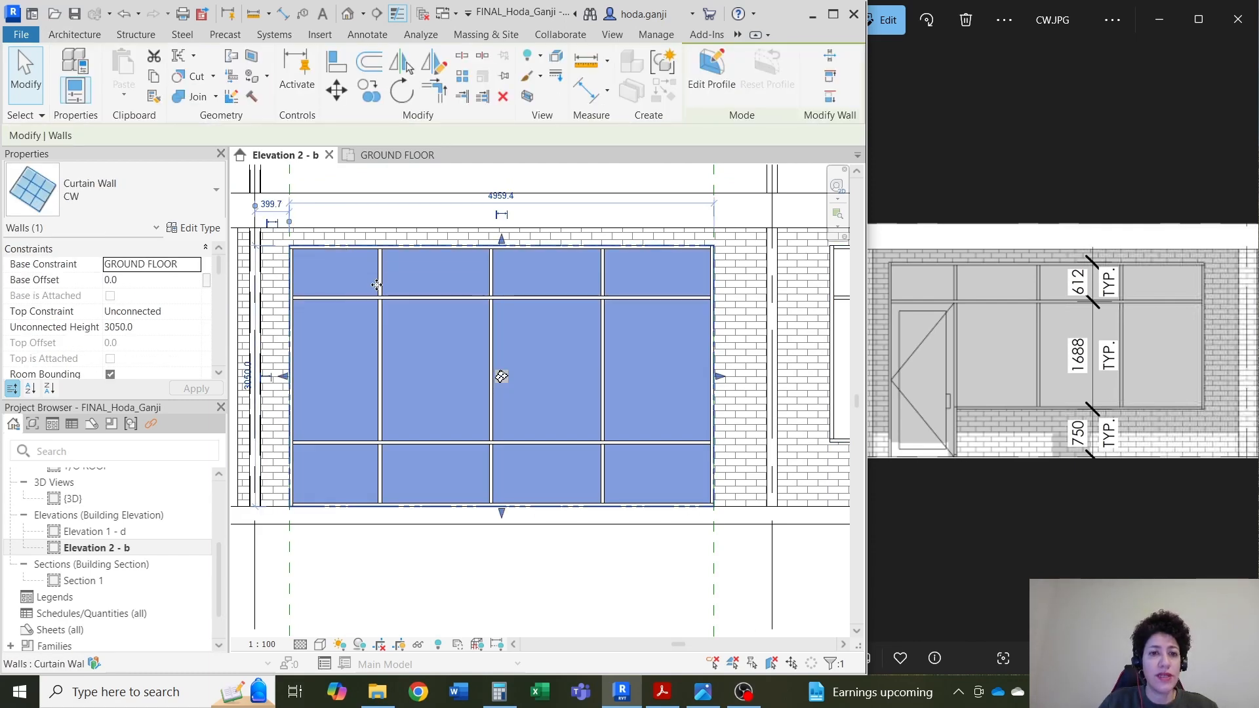
pyautogui.click(710, 72)
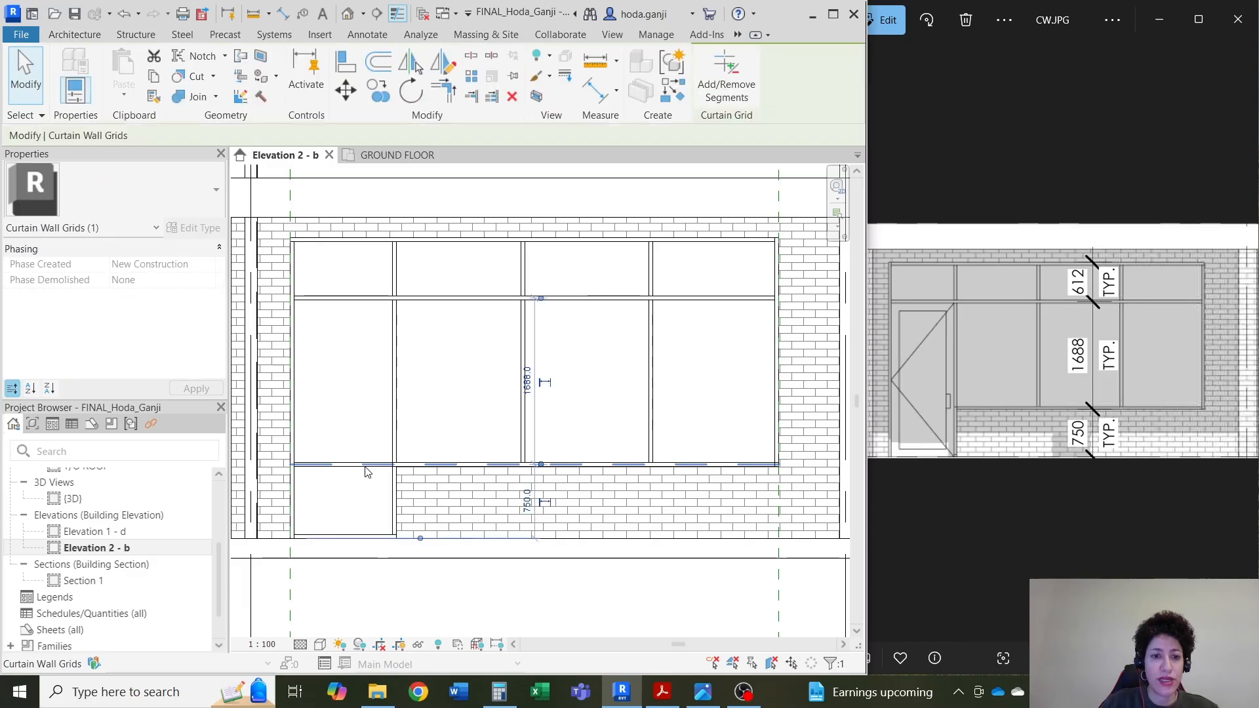
pyautogui.click(726, 76)
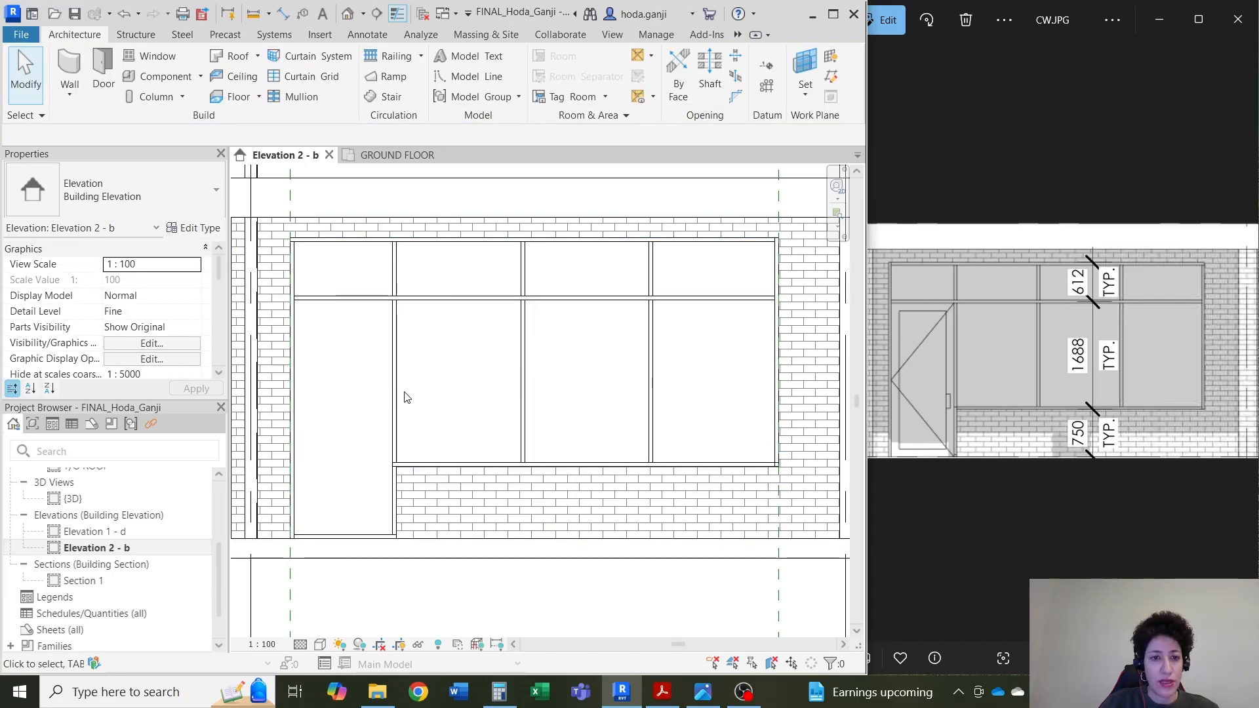
pyautogui.moveTo(349, 585)
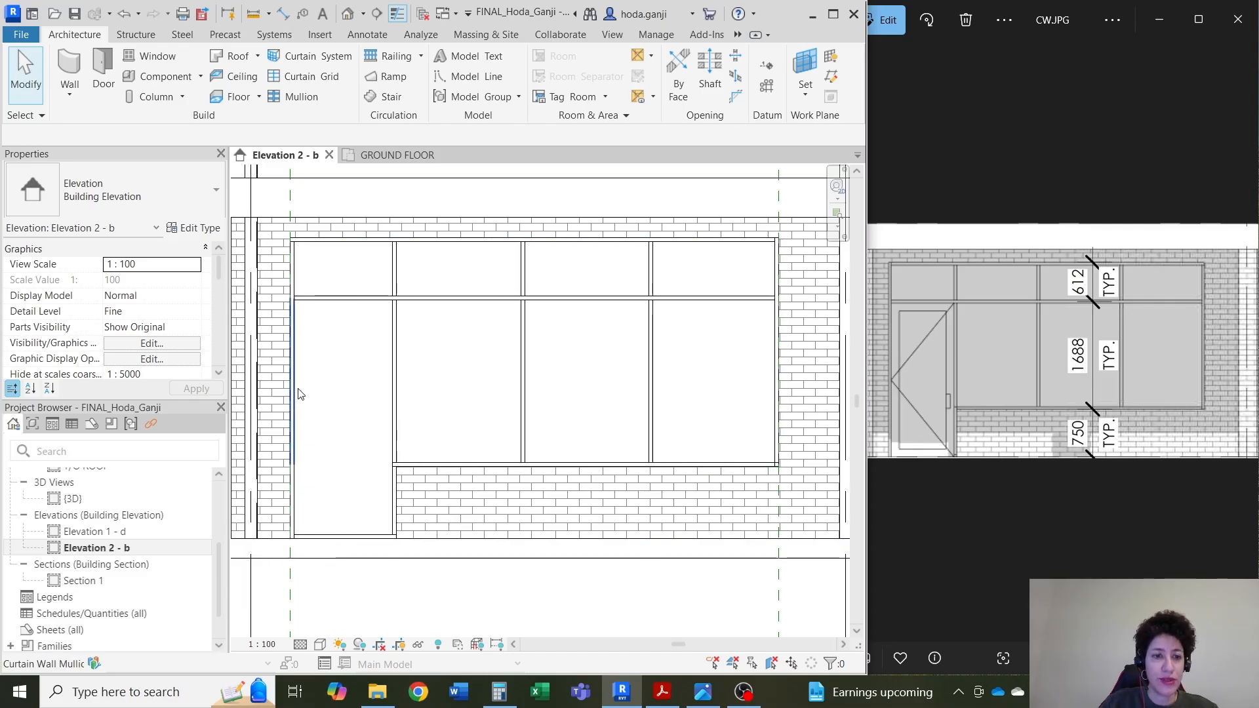
# Change the tall left panel's type to M_Door-Curtain-Wall-Single Storefront
pyautogui.click(538, 354)
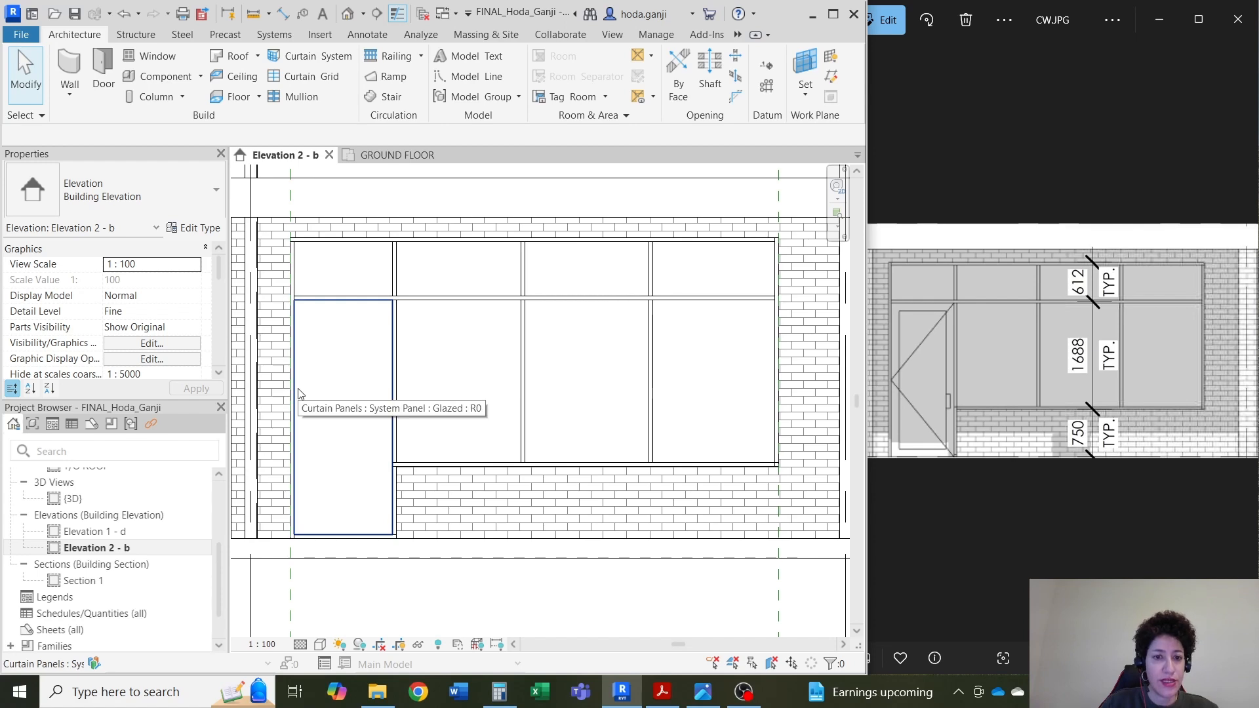
pyautogui.click(341, 353)
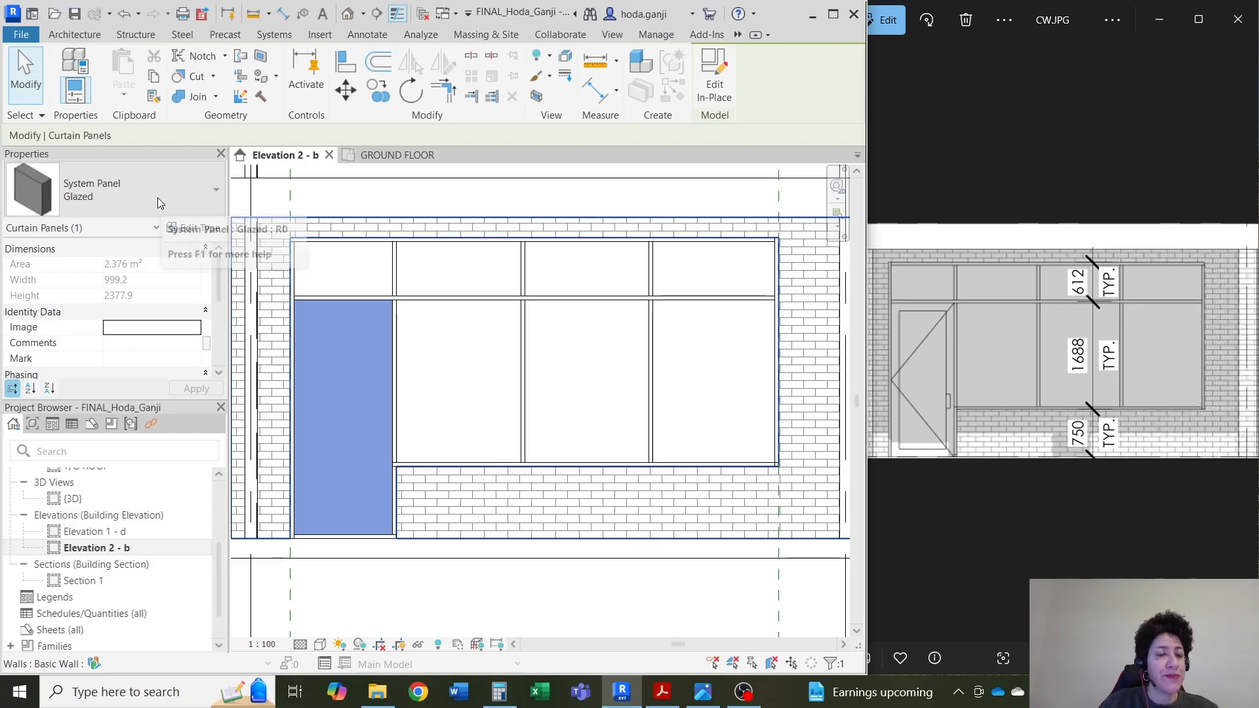
pyautogui.click(216, 190)
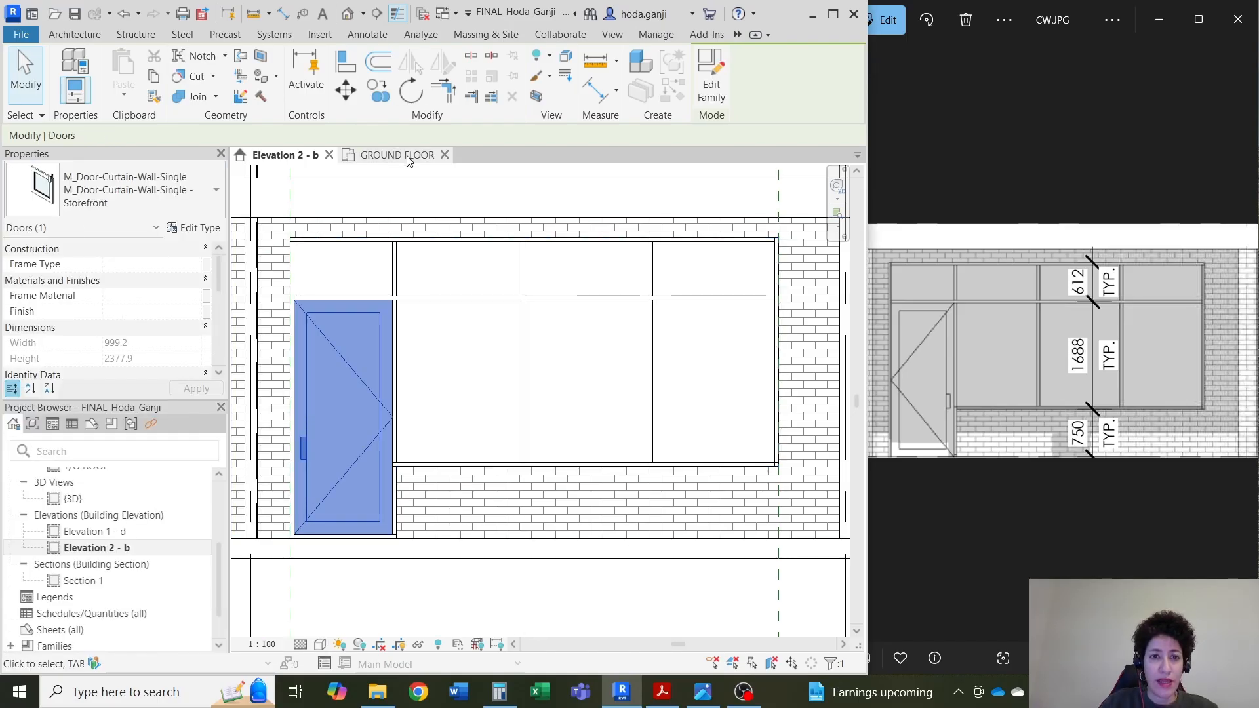
pyautogui.click(394, 155)
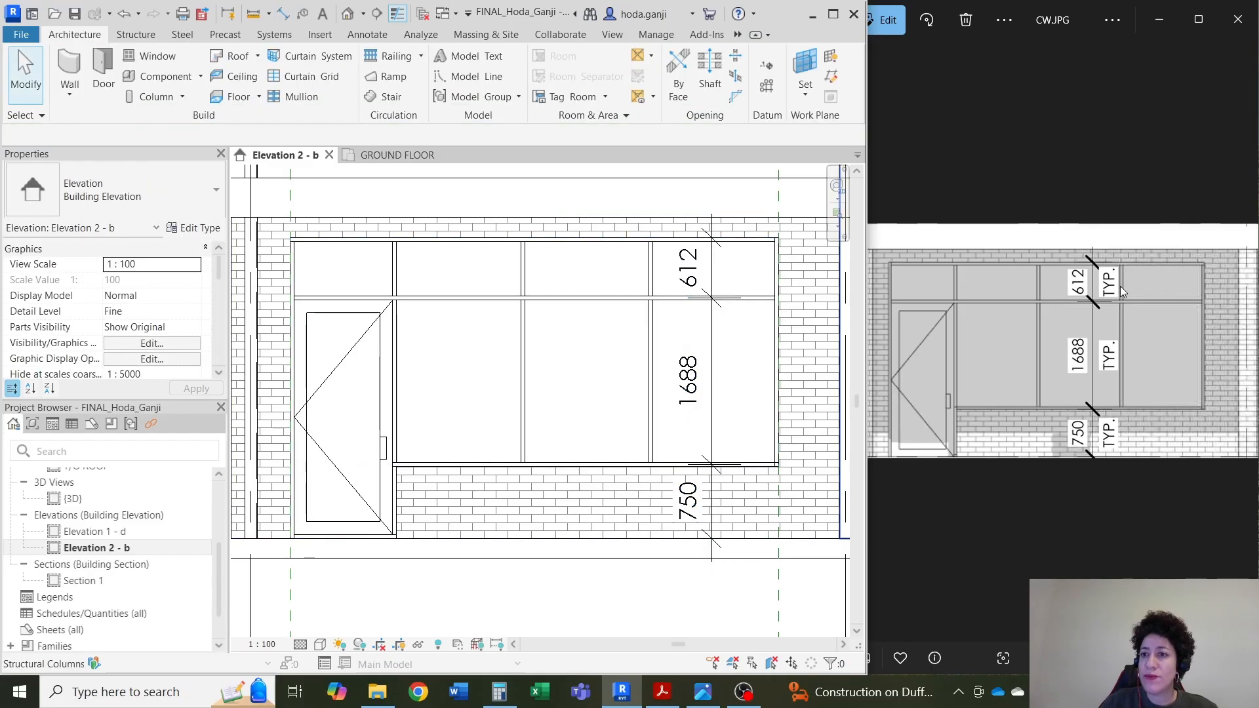
# Add TYP. below the 612, 1688 and 750 dimensions and assign the Elevation view template
pyautogui.doubleClick(687, 277)
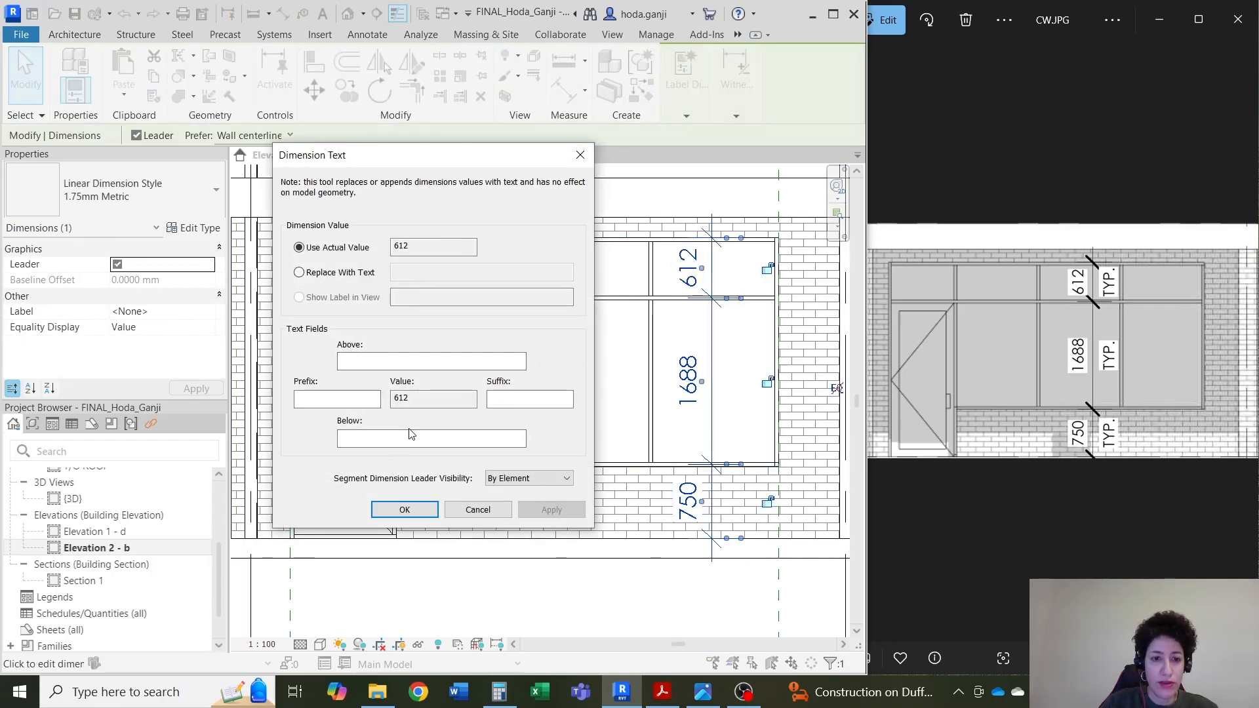
pyautogui.write('TY')
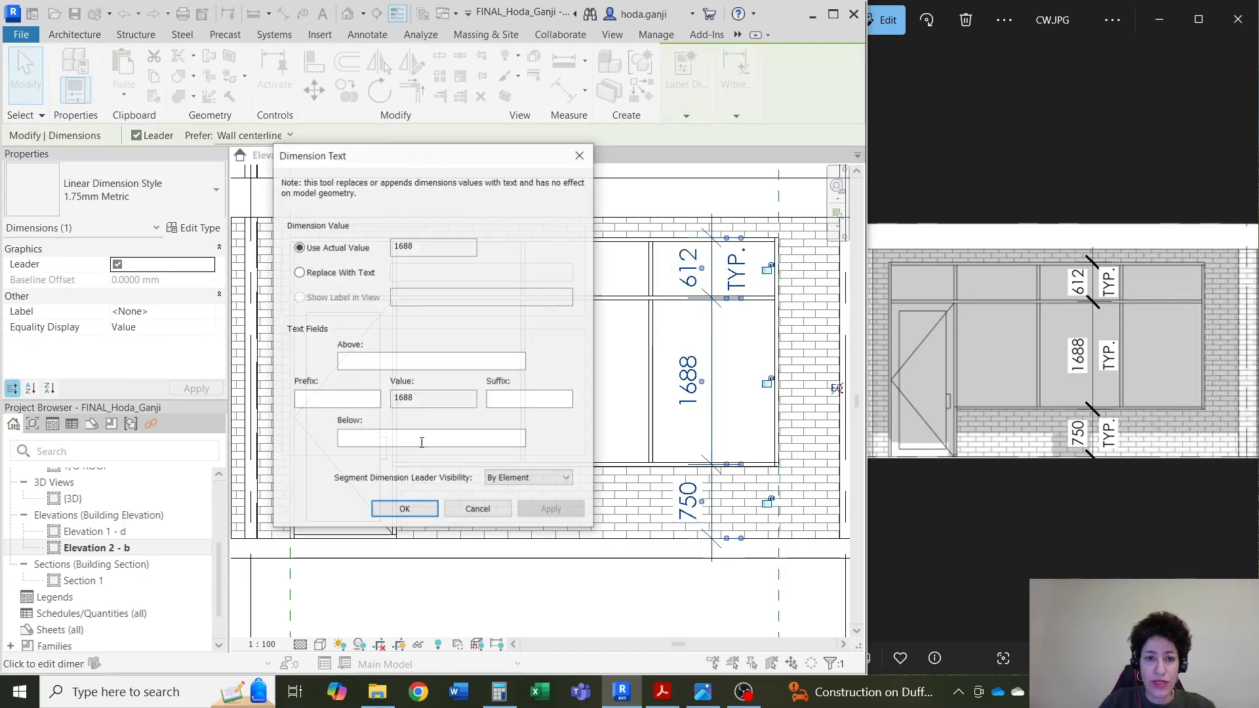
pyautogui.click(404, 509)
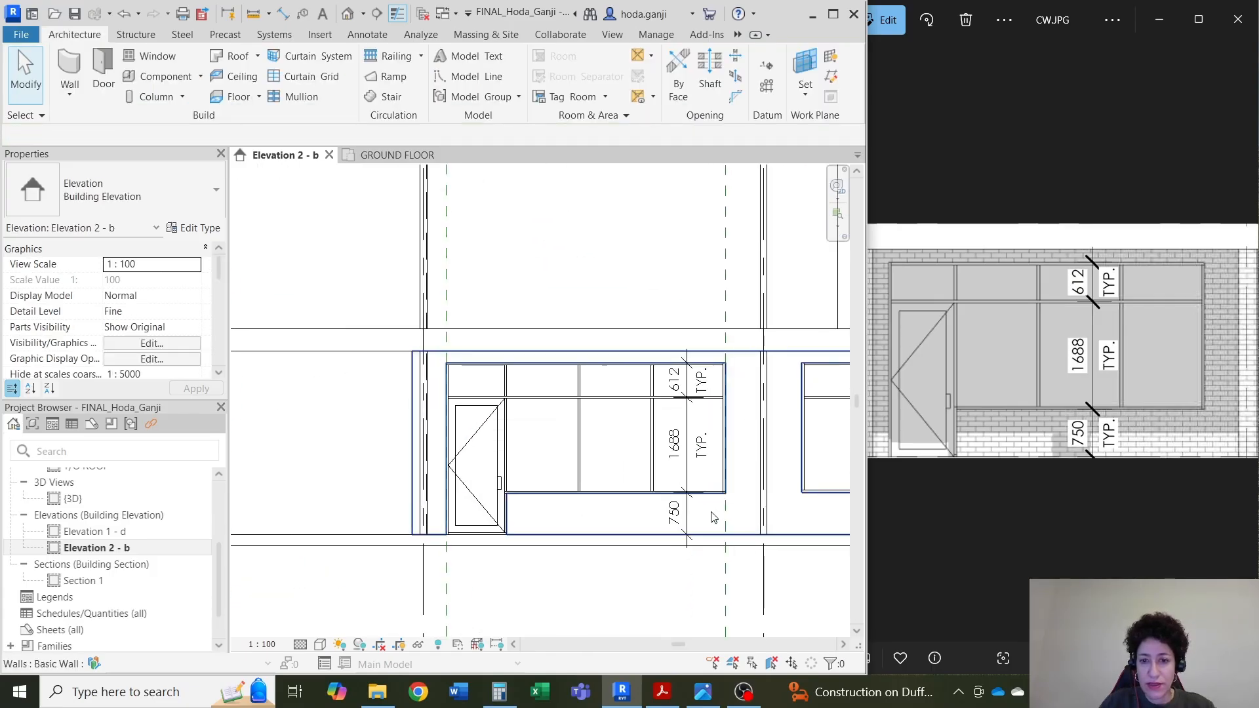
pyautogui.doubleClick(672, 510)
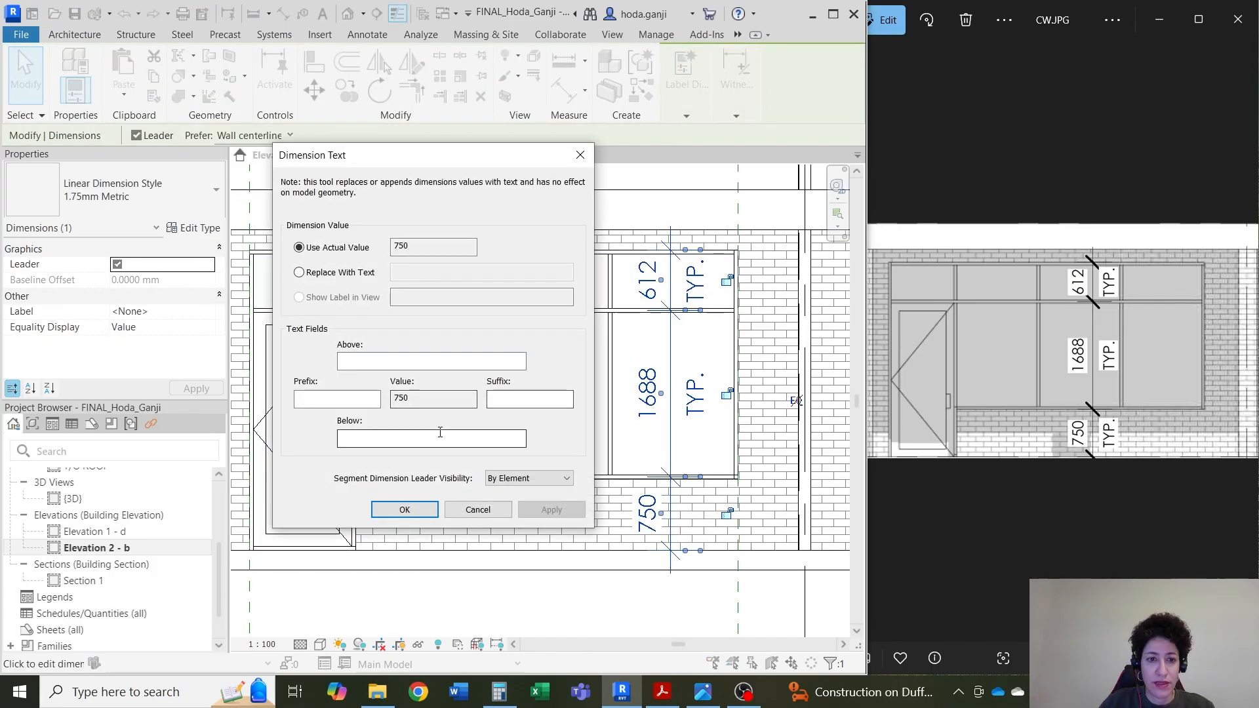
pyautogui.click(405, 508)
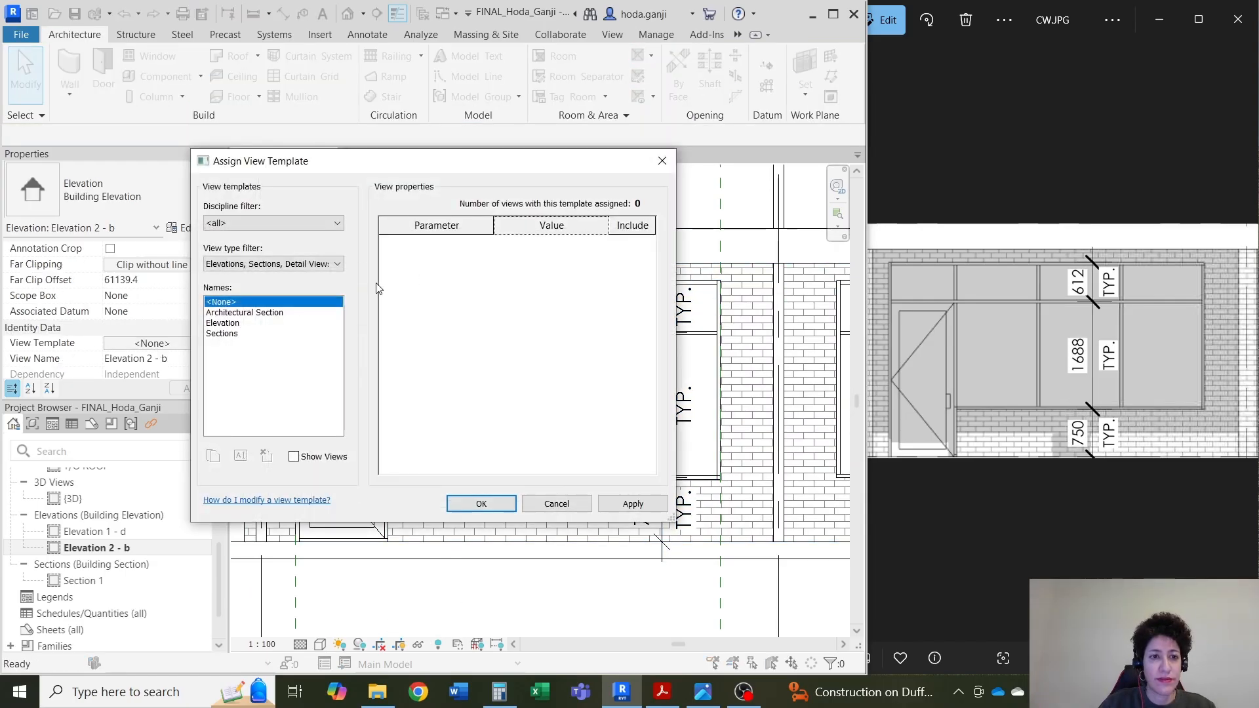
pyautogui.click(223, 322)
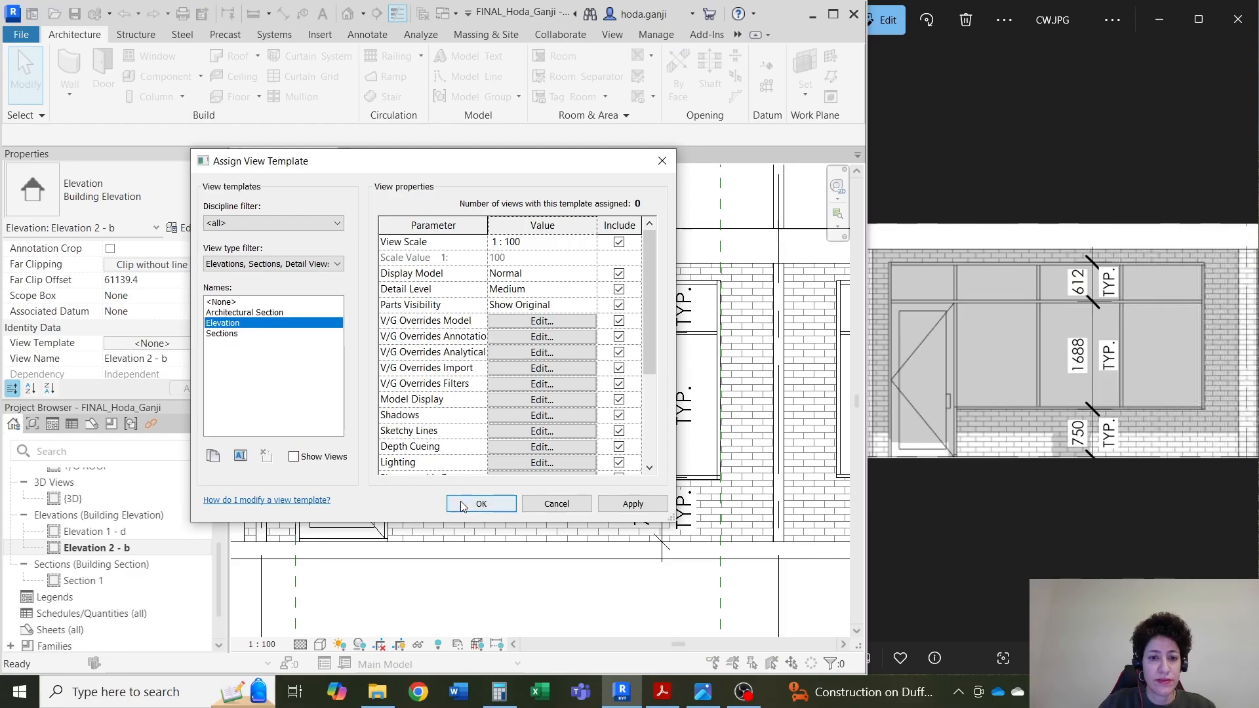
pyautogui.click(481, 503)
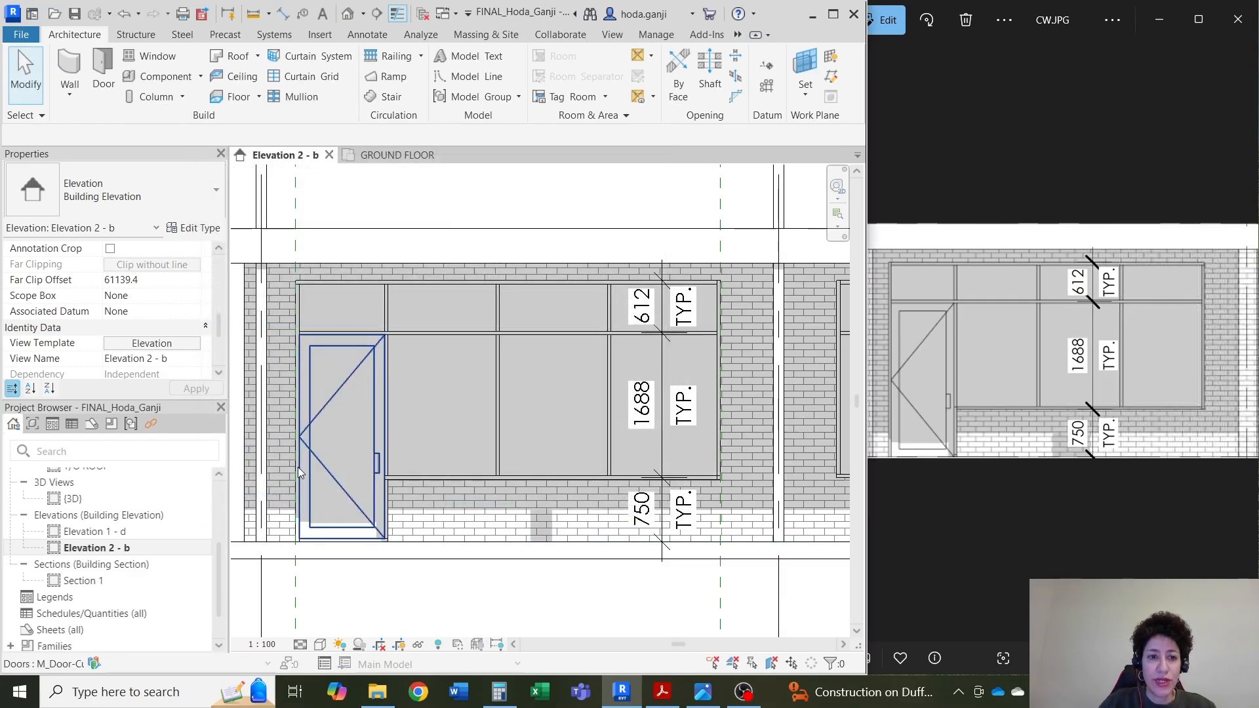